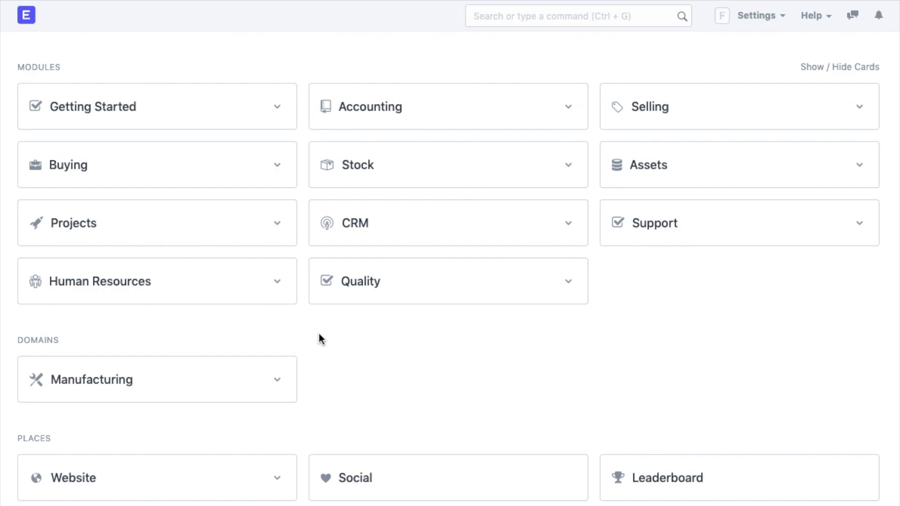
mouse_move(379, 153)
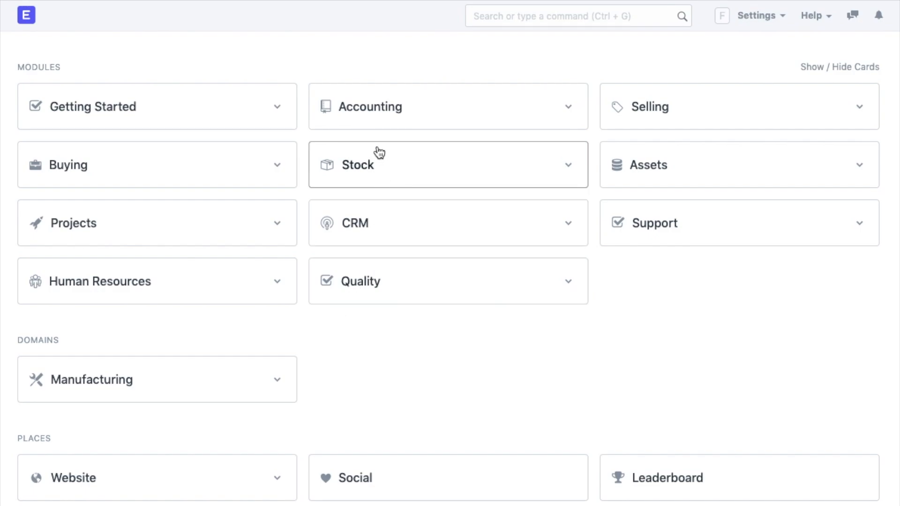
mouse_move(236, 163)
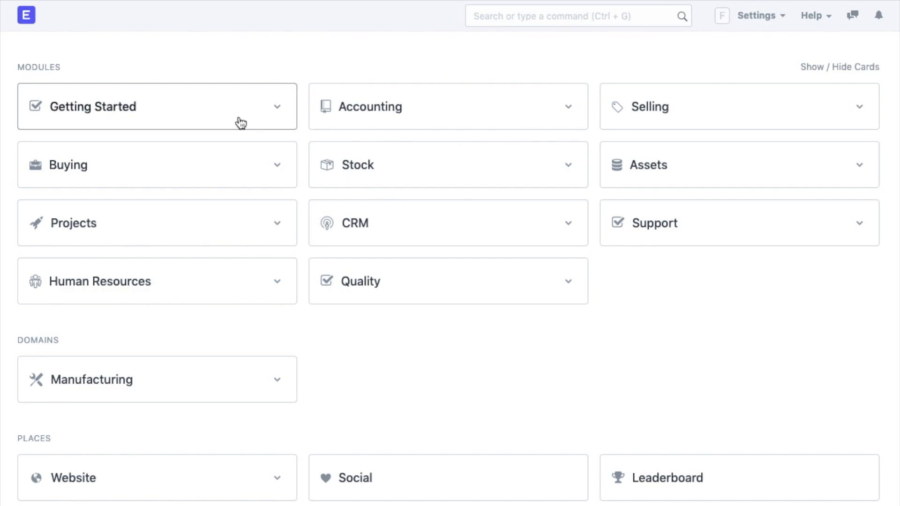
Step: Open the Getting Started module card on the ERPNext desk
left_click(93, 106)
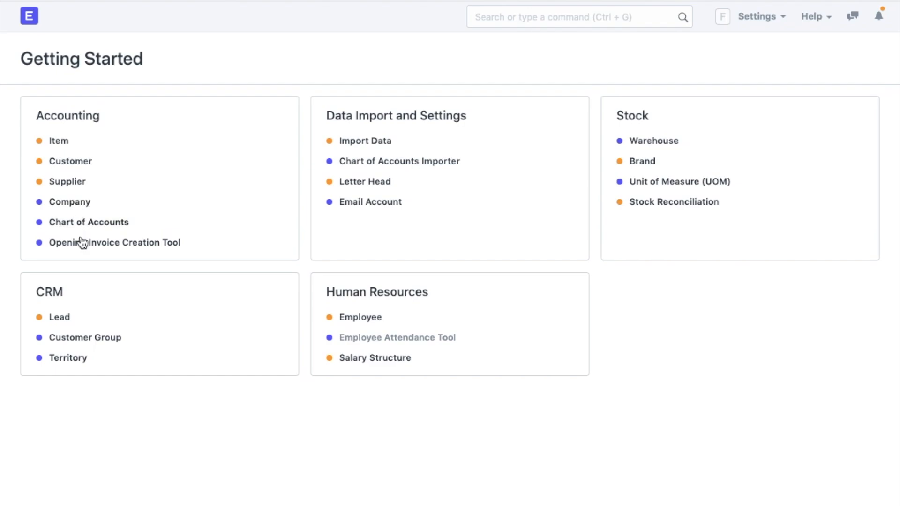
mouse_move(82, 243)
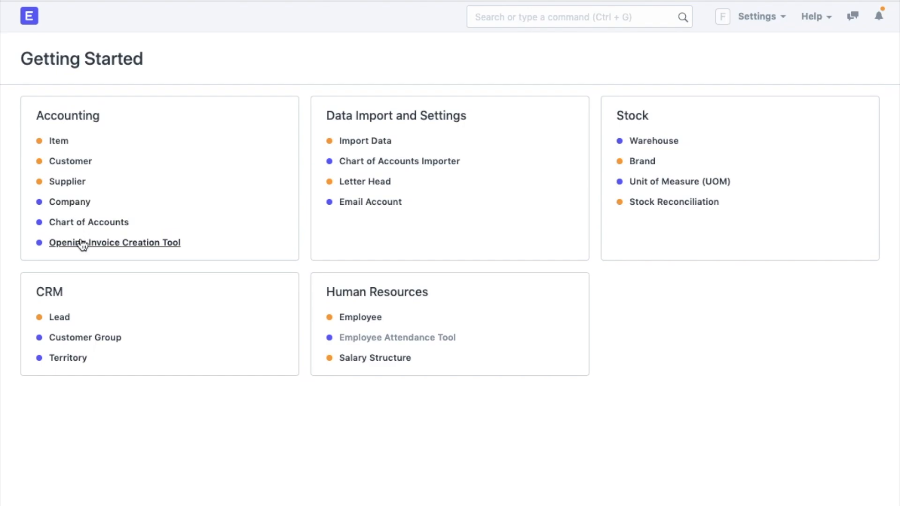
mouse_move(30, 162)
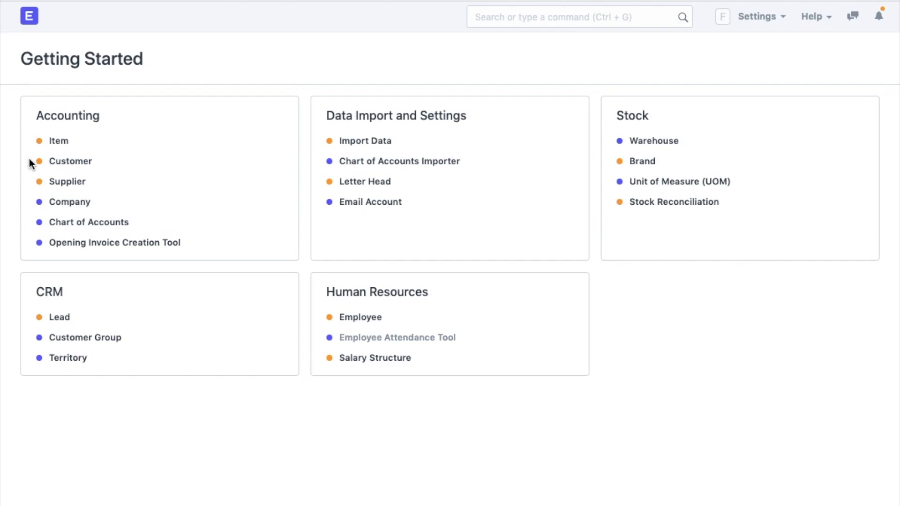
mouse_move(29, 159)
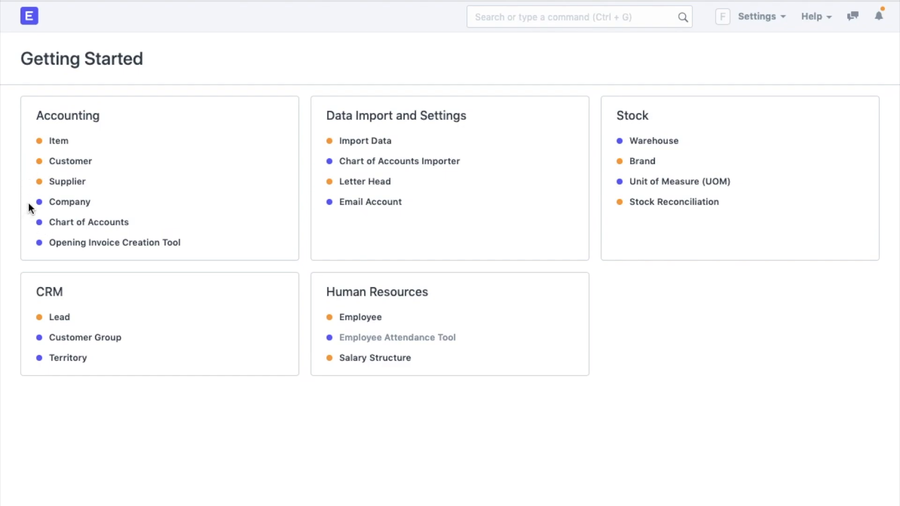
mouse_move(22, 210)
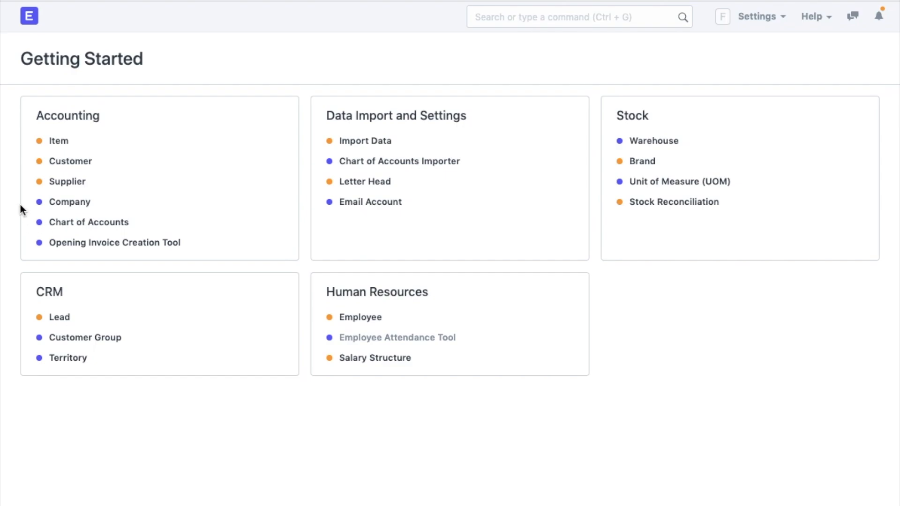
mouse_move(29, 206)
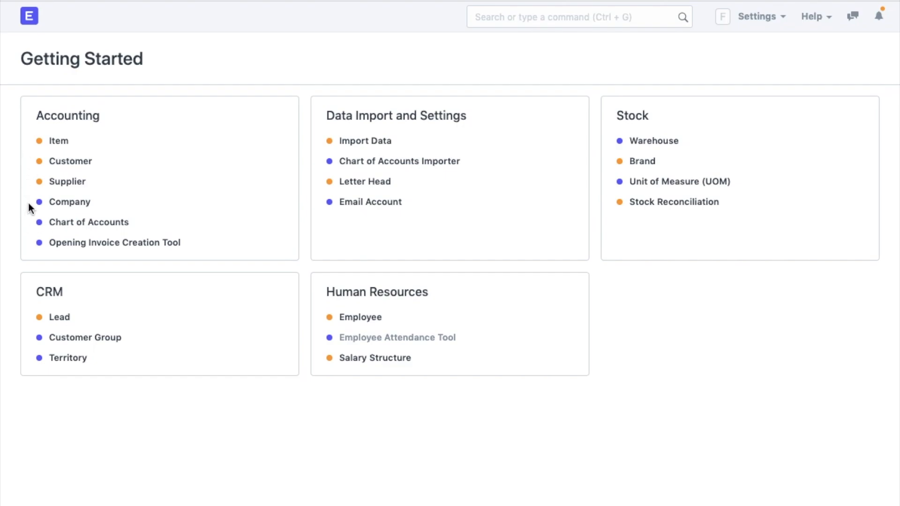
mouse_move(29, 243)
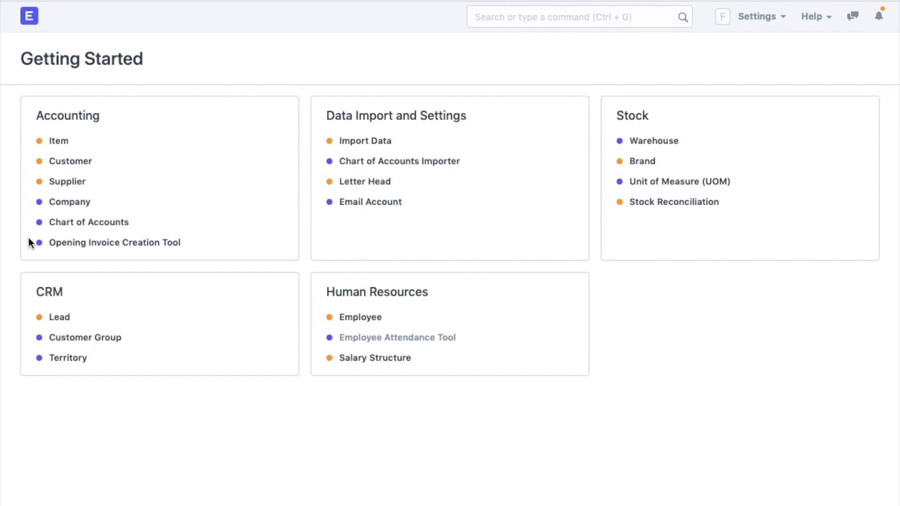
mouse_move(35, 175)
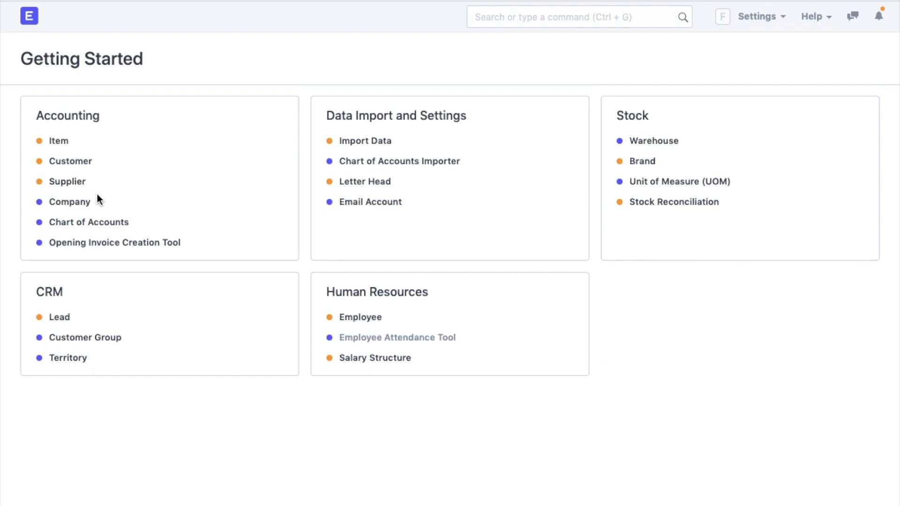
left_click(70, 202)
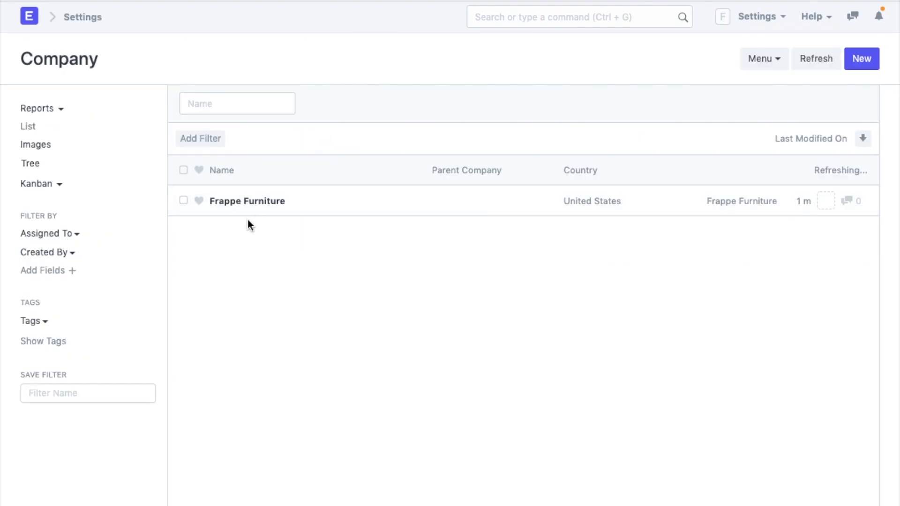
left_click(246, 201)
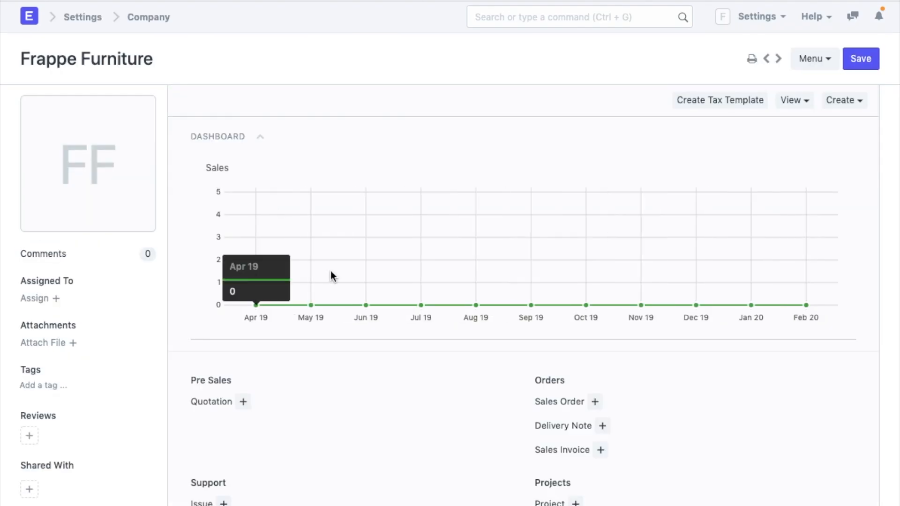
scroll("down", 3)
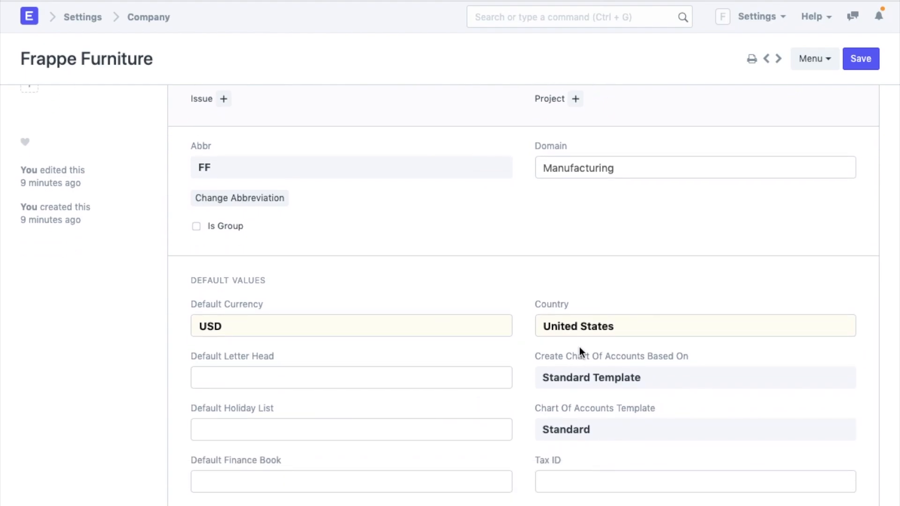
mouse_move(574, 314)
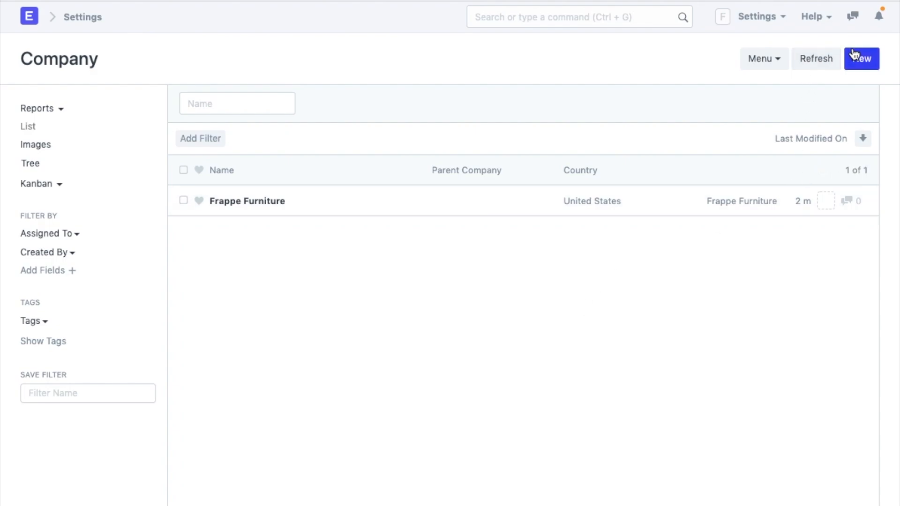
mouse_move(752, 221)
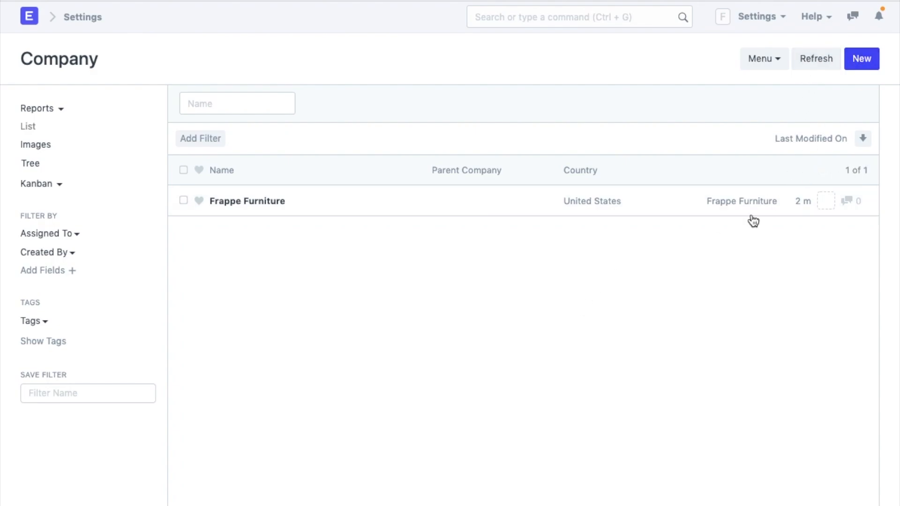
mouse_move(753, 280)
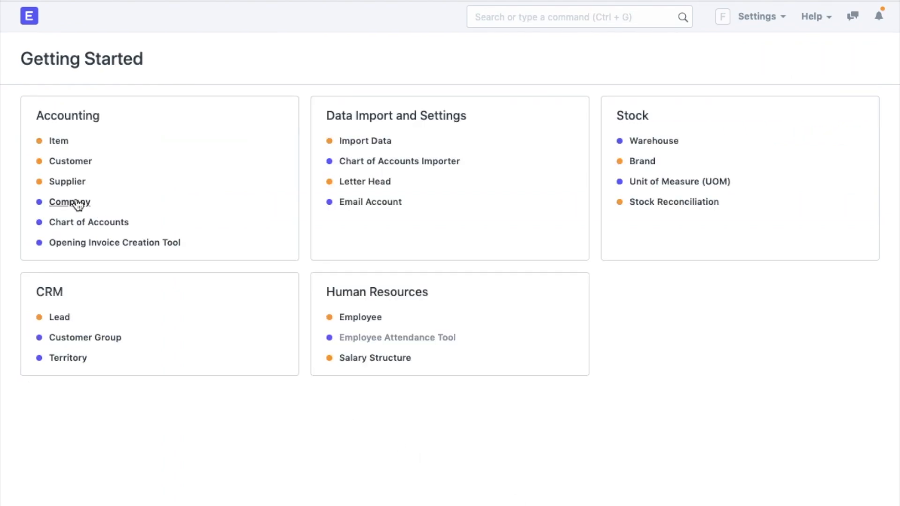
Step: Open the Chart of Accounts, expand Cash In Hand and all groups, and browse balances
left_click(89, 222)
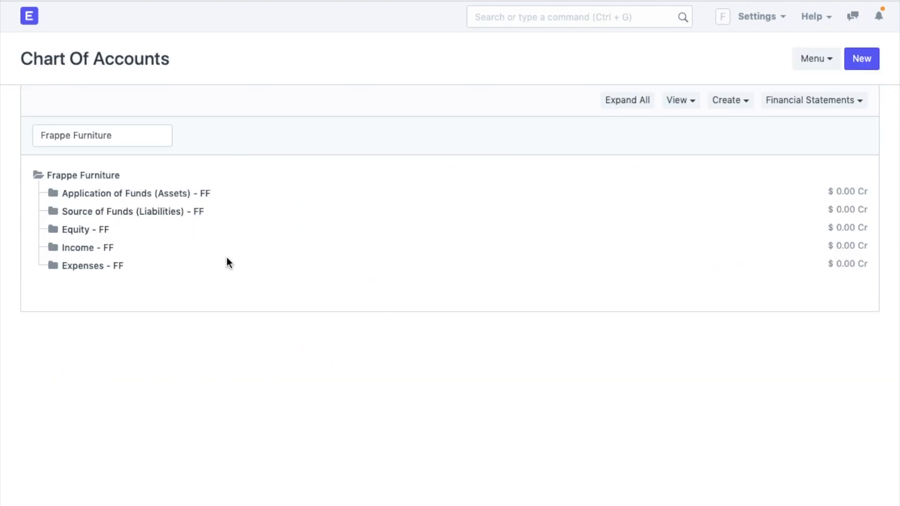
mouse_move(141, 158)
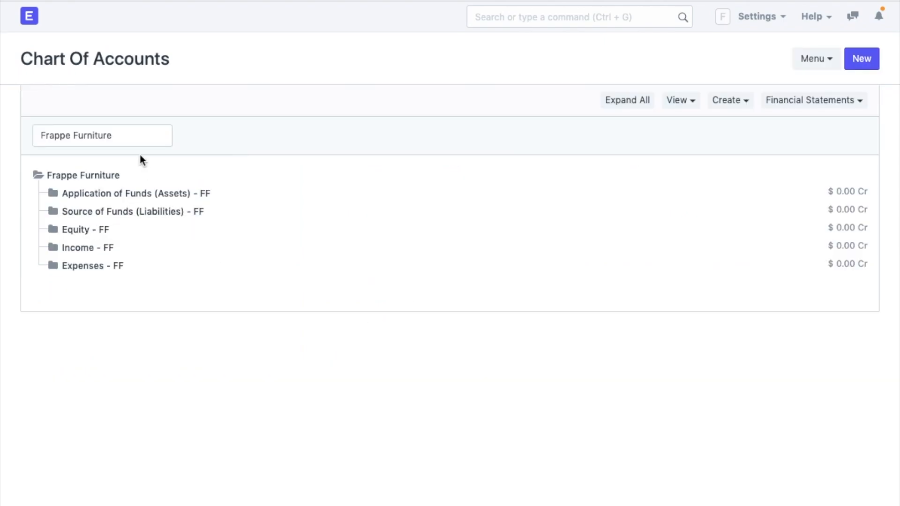
mouse_move(140, 143)
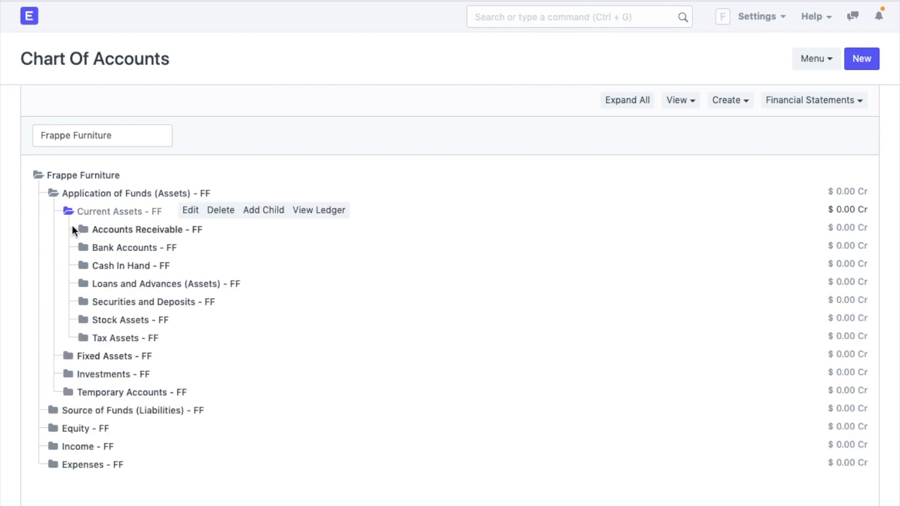
mouse_move(83, 268)
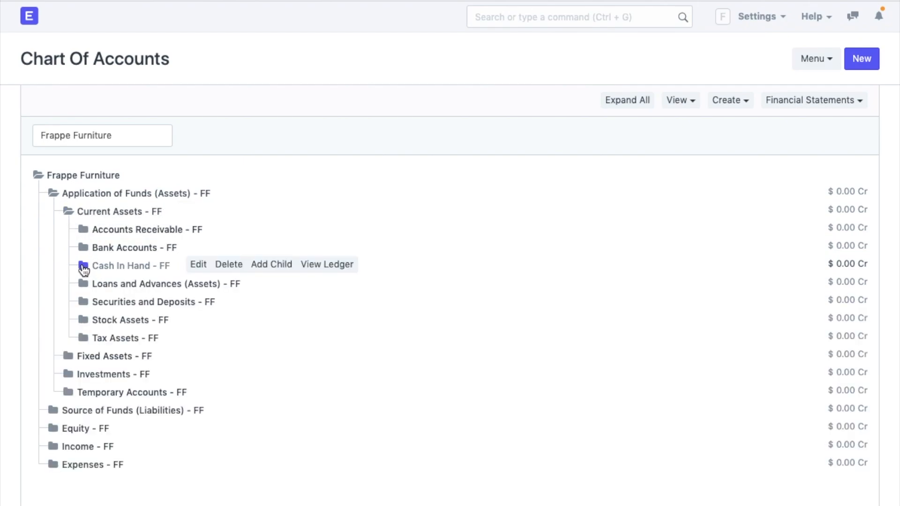
left_click(82, 266)
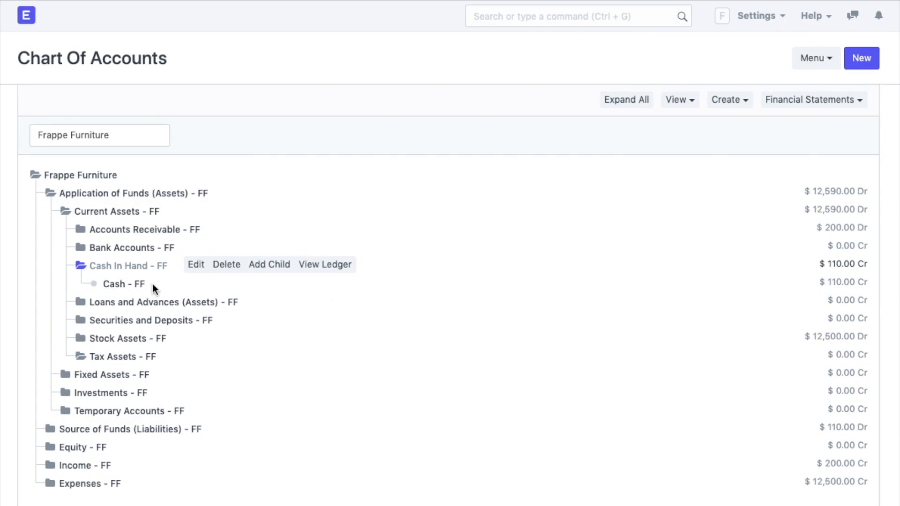
mouse_move(267, 268)
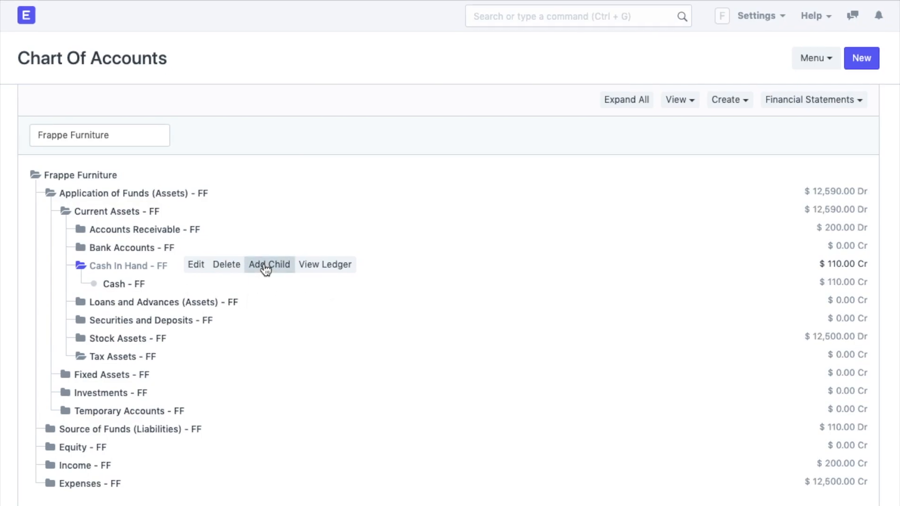
mouse_move(151, 284)
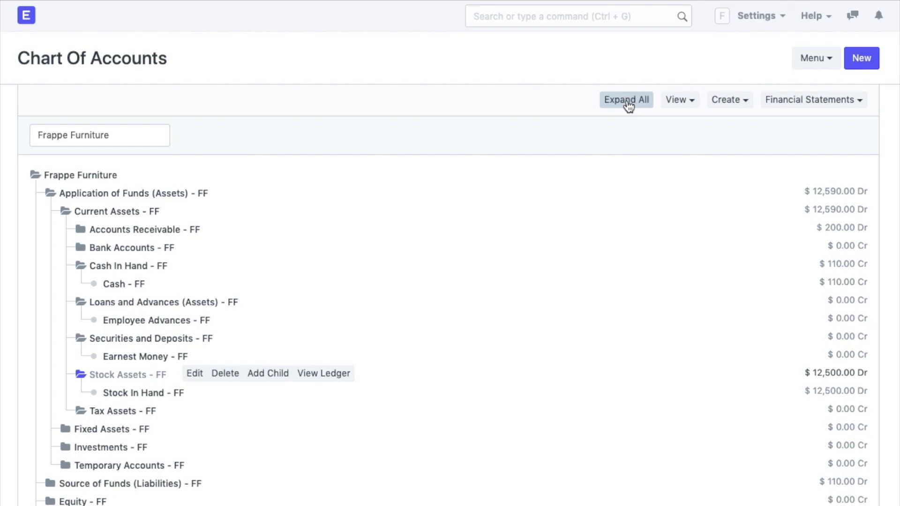
left_click(626, 99)
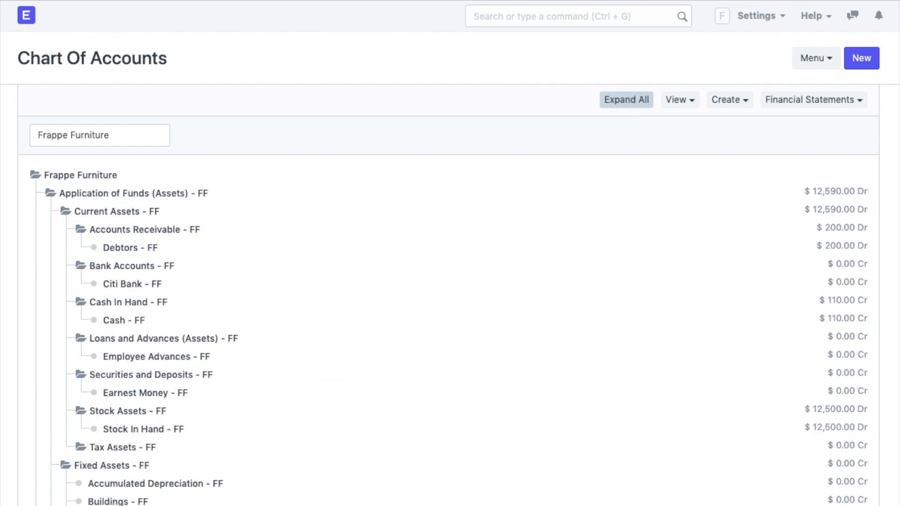
scroll("down", 3)
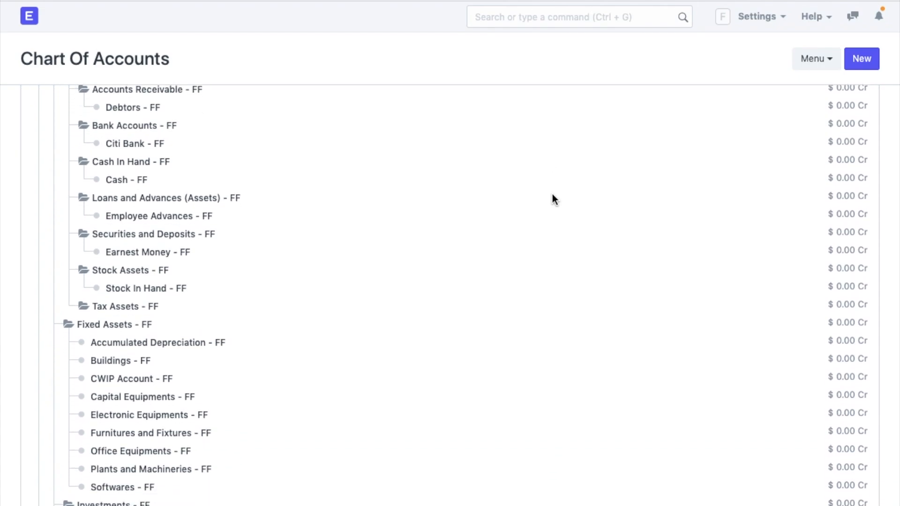
scroll("down", 3)
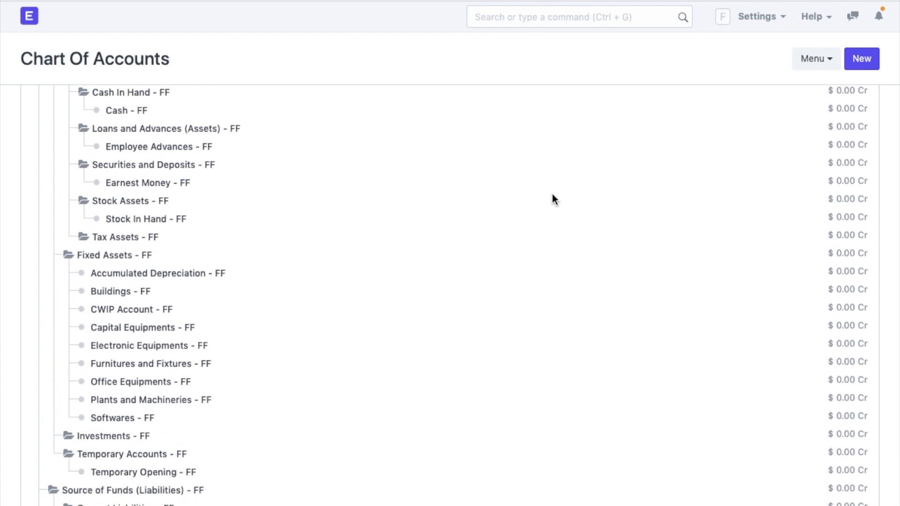
scroll("down", 3)
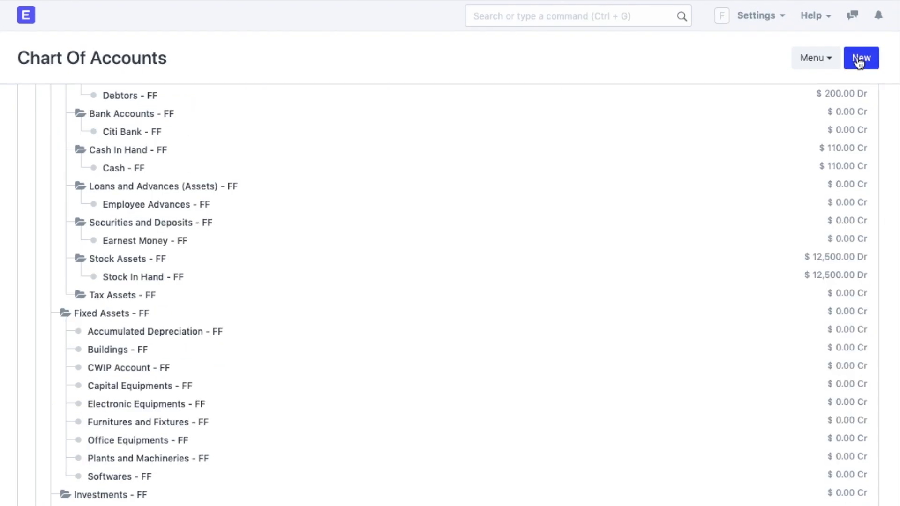
mouse_move(320, 224)
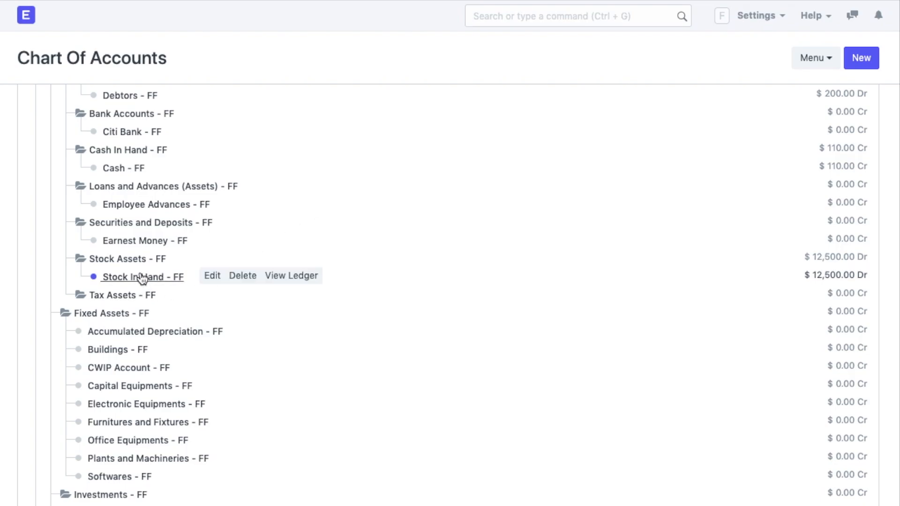
mouse_move(216, 283)
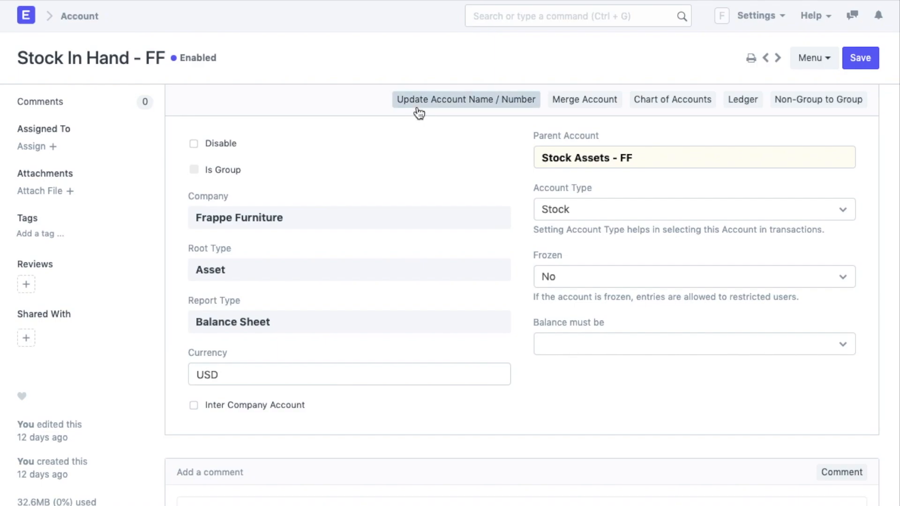
mouse_move(579, 102)
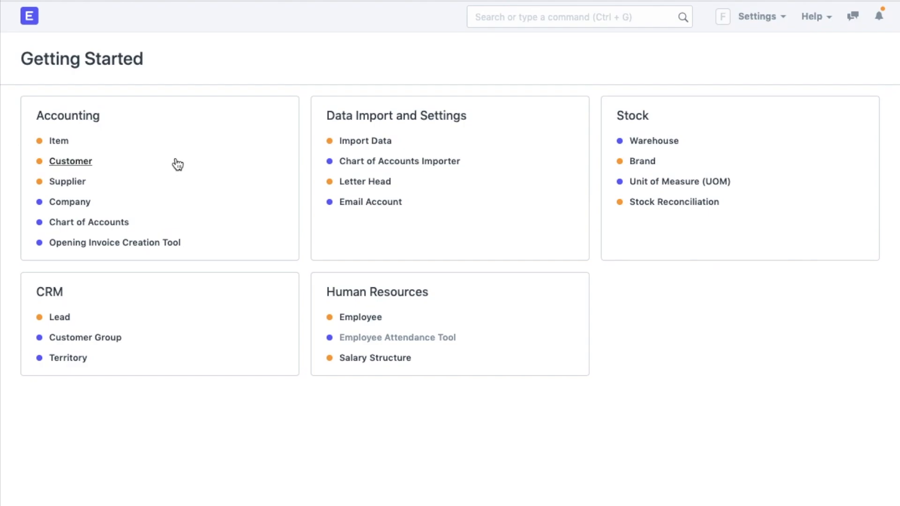
mouse_move(84, 141)
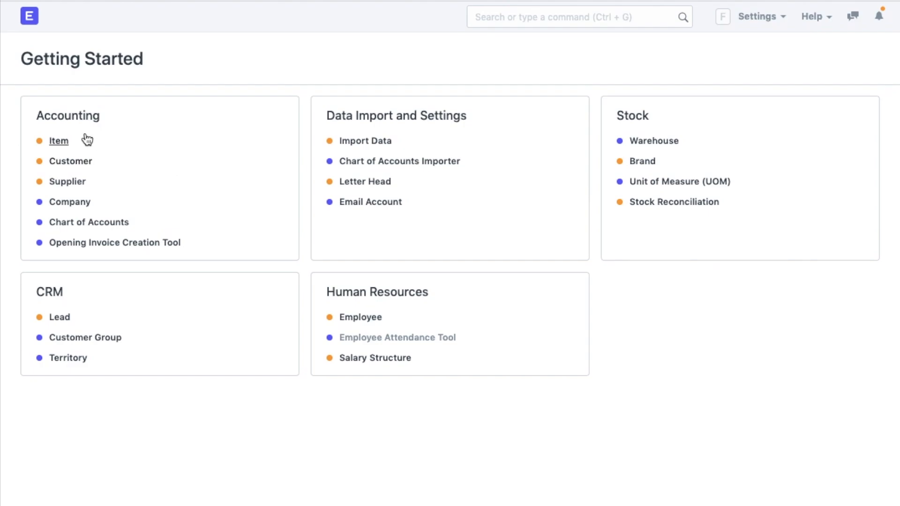
mouse_move(61, 146)
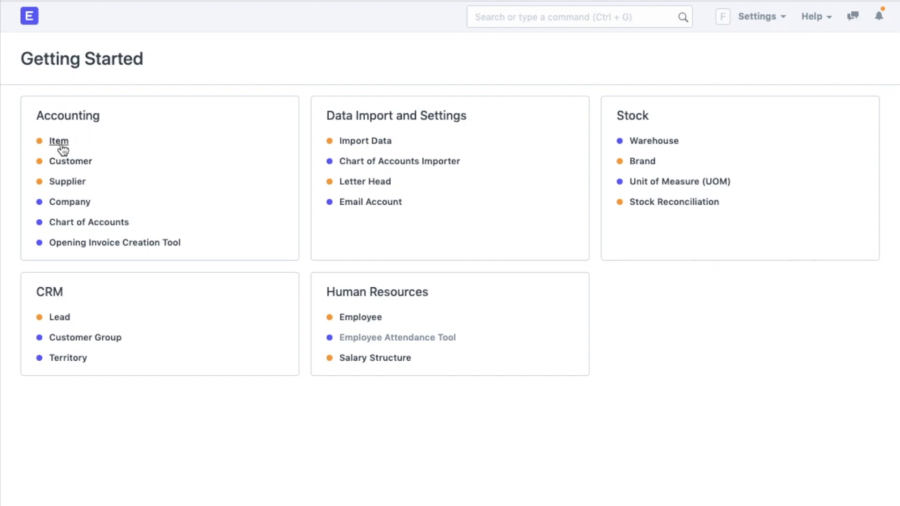
Step: Open the New Item quick-entry dialog via Item under Accounting
left_click(58, 141)
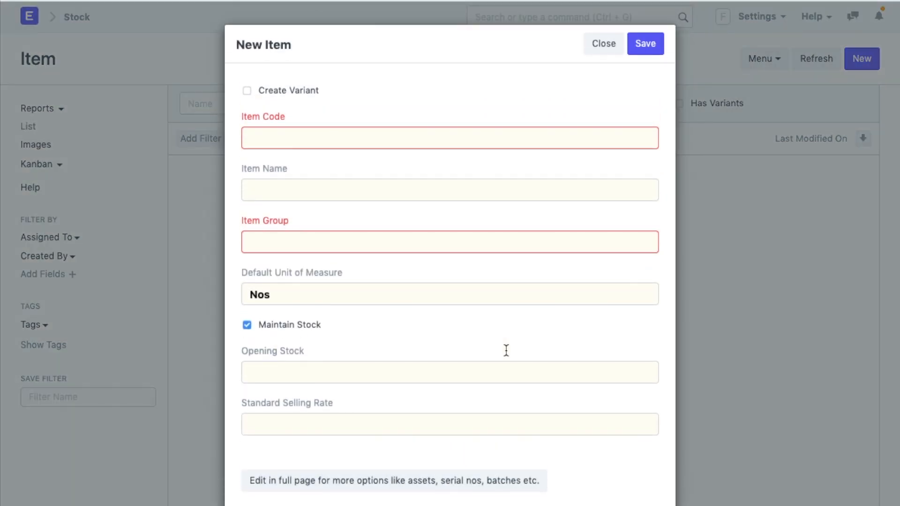
mouse_move(588, 65)
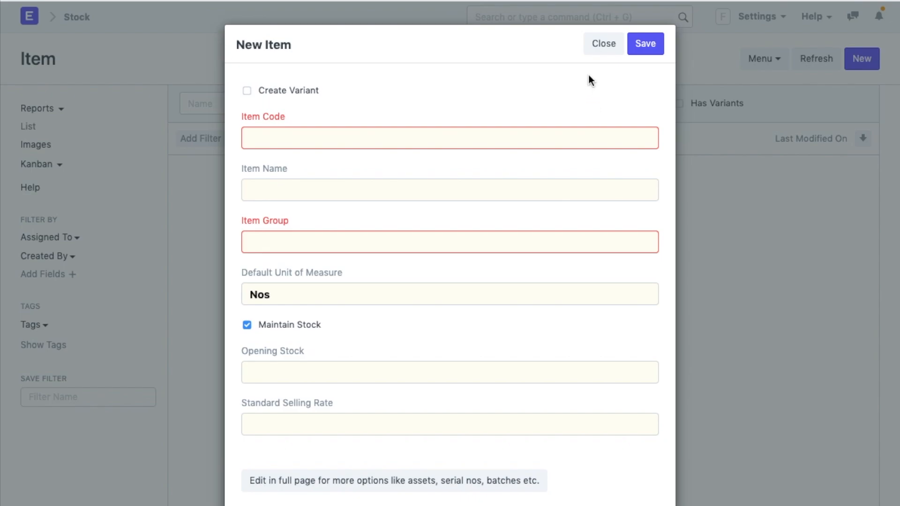
mouse_move(519, 423)
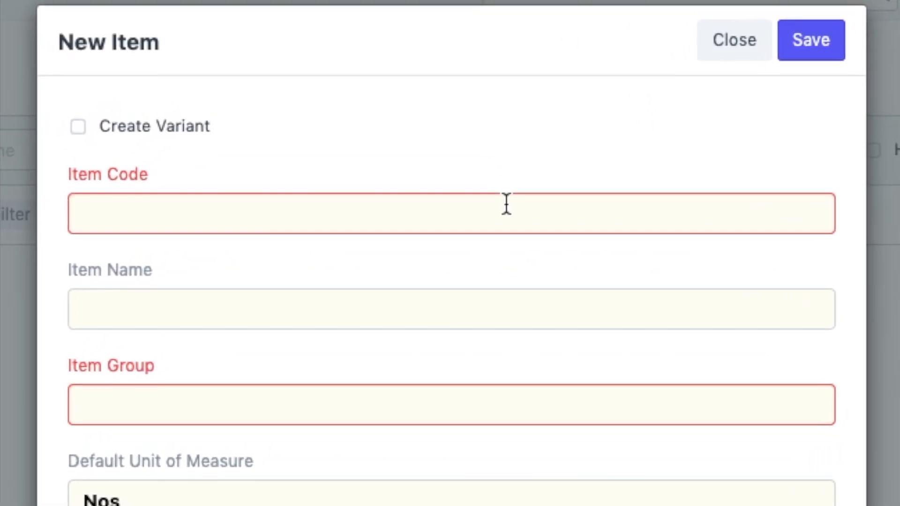
Step: Save item ITM-00001 'Classic Wooden Wardrobe' in Products with 500 opening stock and rate 10
type("ITM-00001")
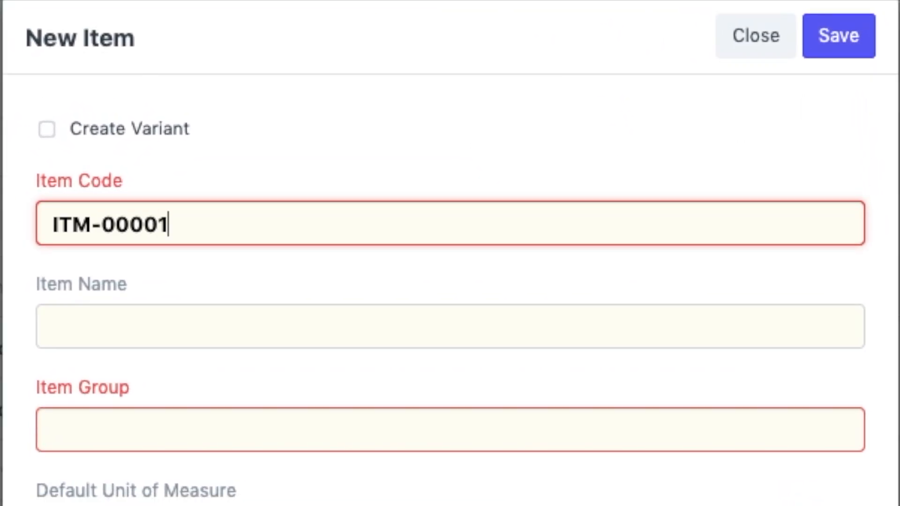
type("Classic Woo")
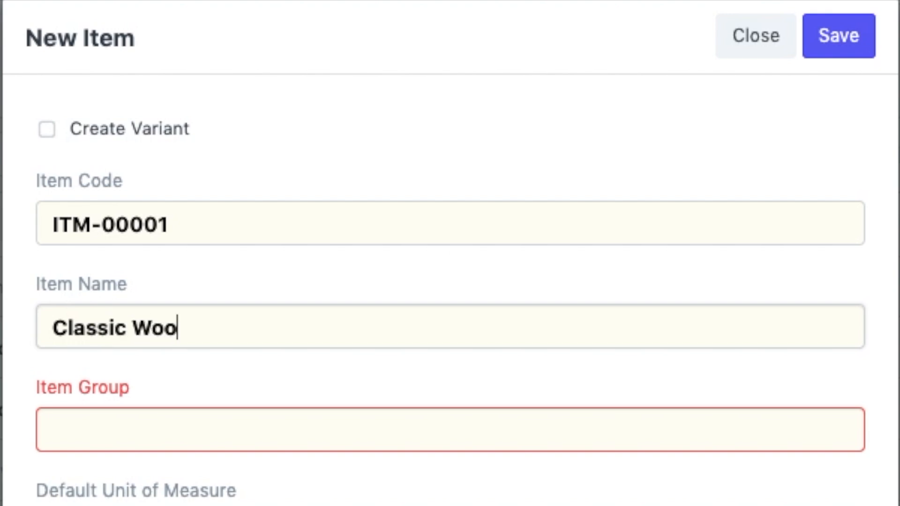
type("den Wardrob")
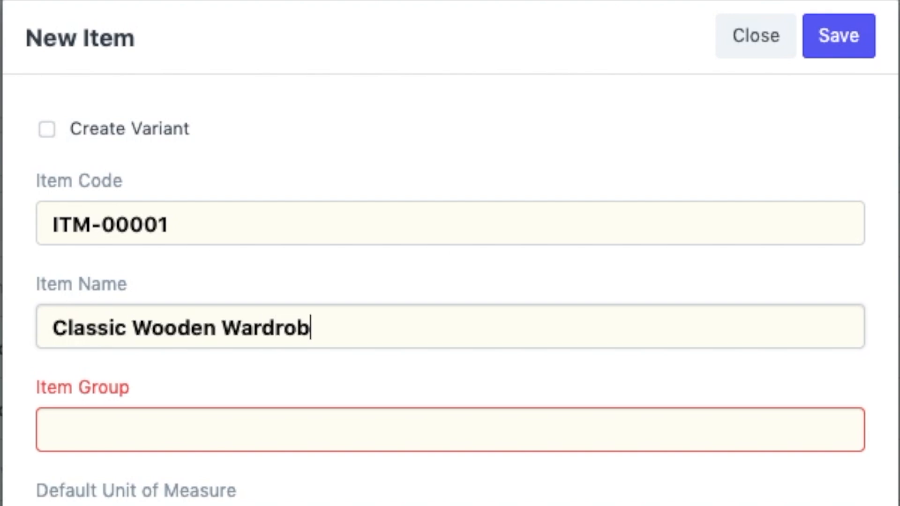
type("P")
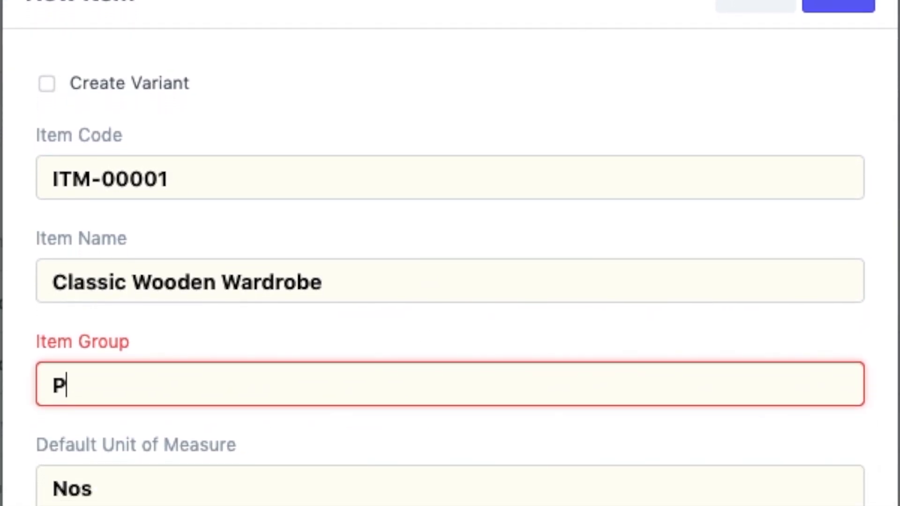
type("ro")
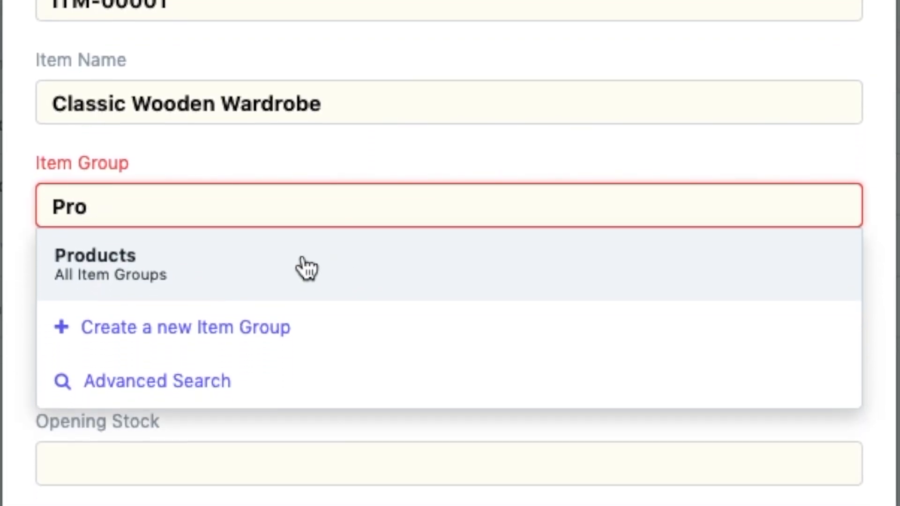
left_click(95, 264)
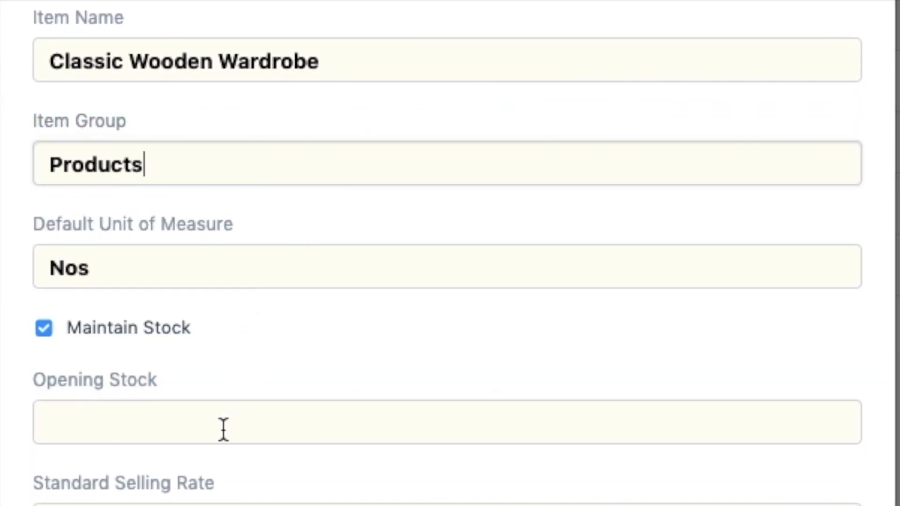
type("500.000")
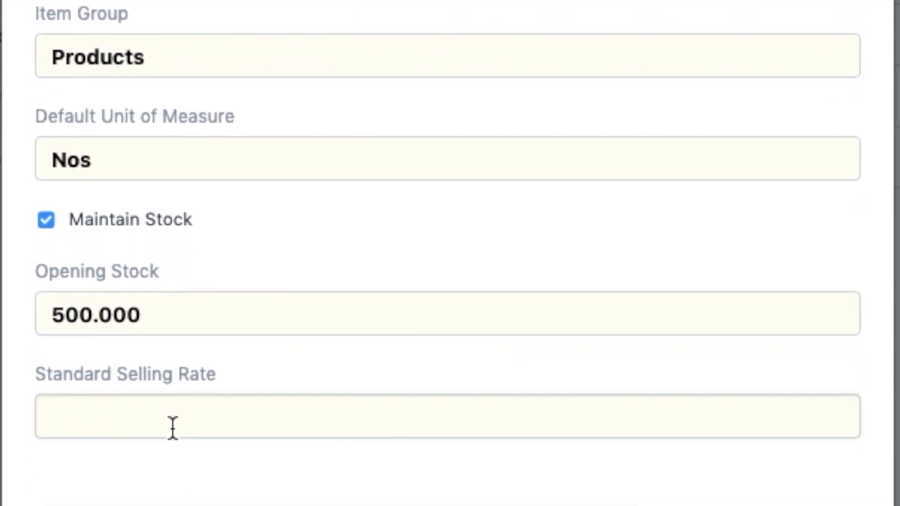
type("10.00")
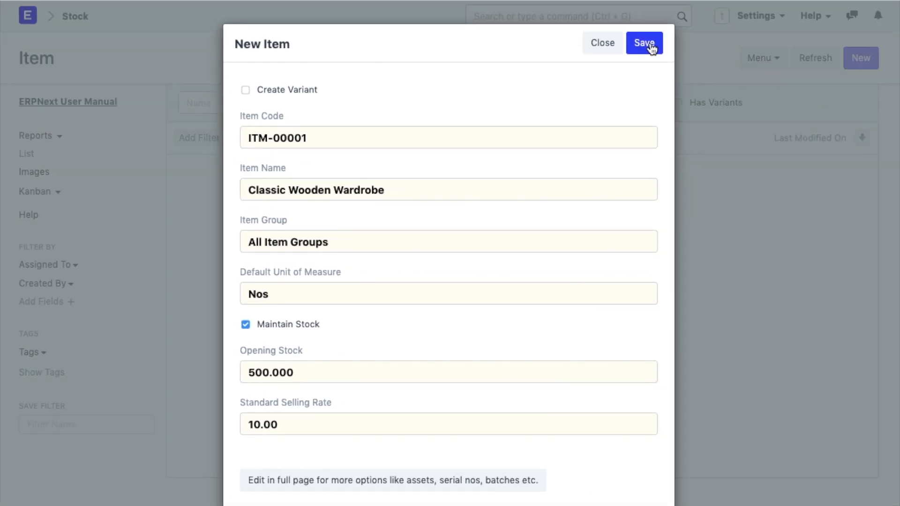
left_click(645, 42)
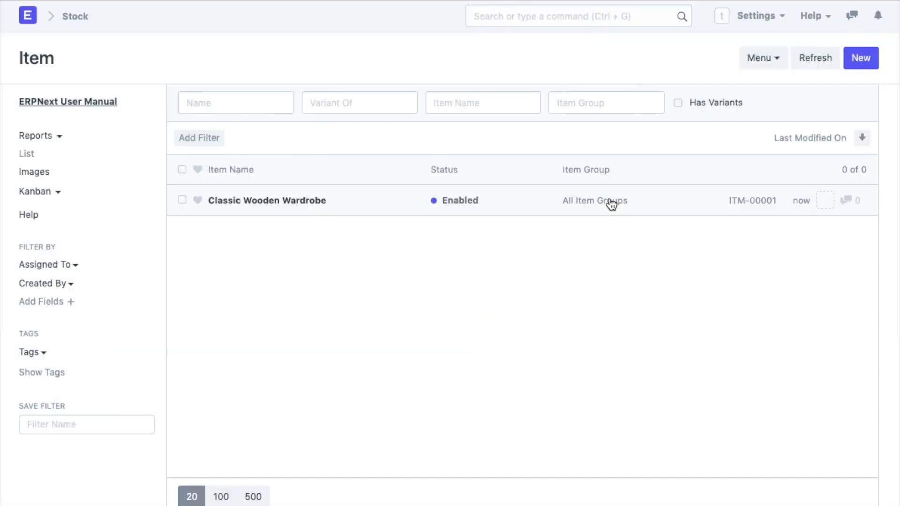
mouse_move(797, 221)
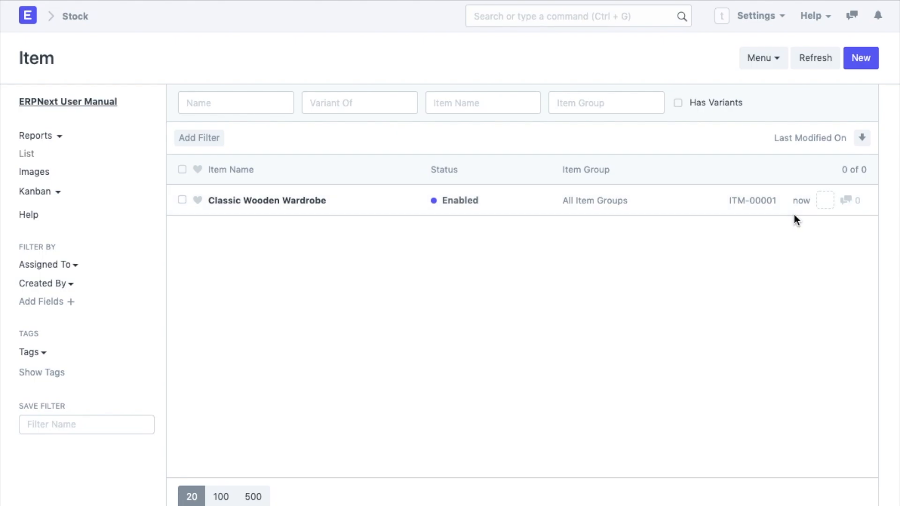
mouse_move(741, 374)
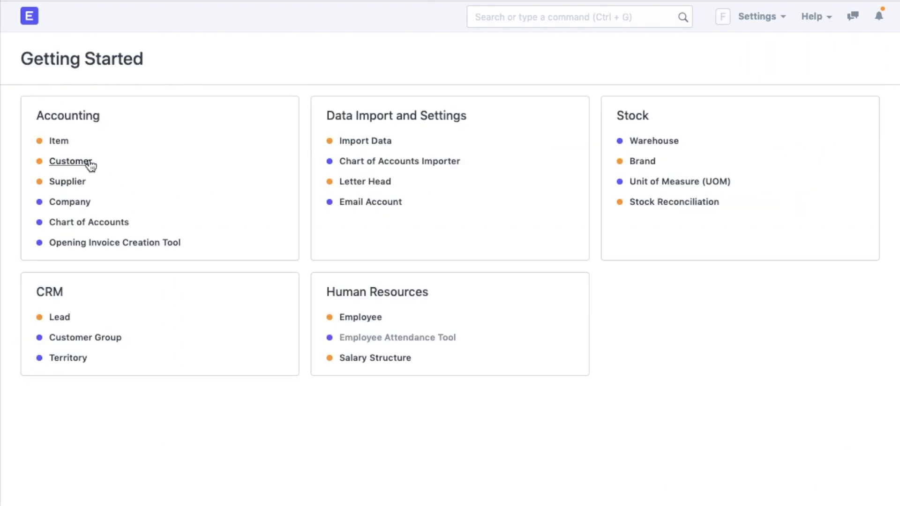
Step: Enter Tranquil Hotels in a new Company-type customer form with All Customer Groups
left_click(69, 162)
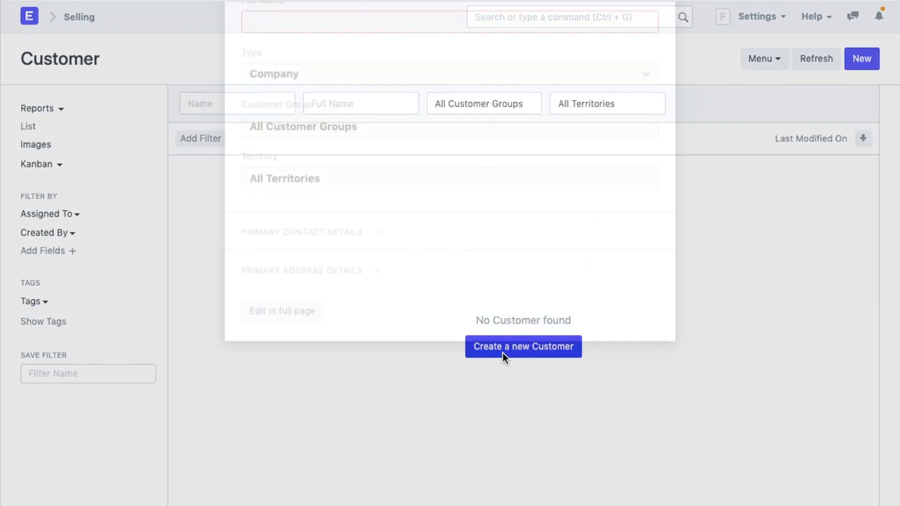
left_click(524, 347)
type("Tranquil Hotels")
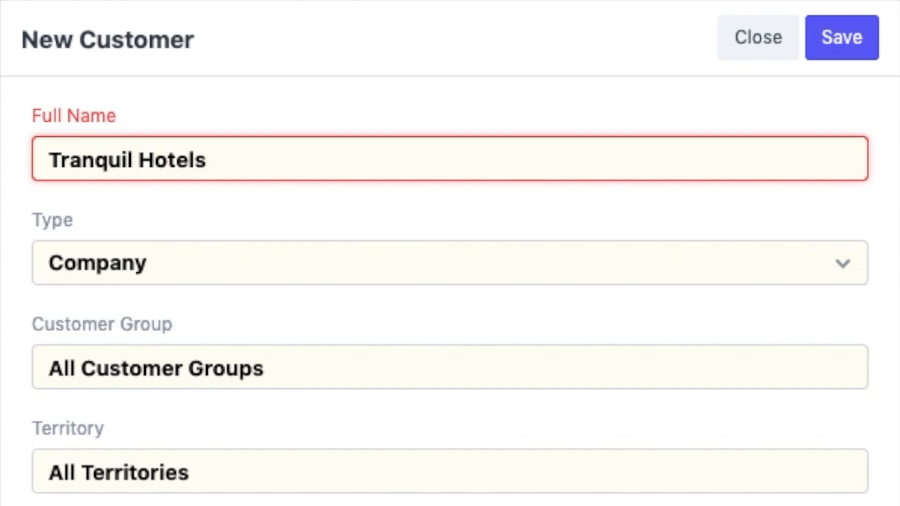
left_click(444, 267)
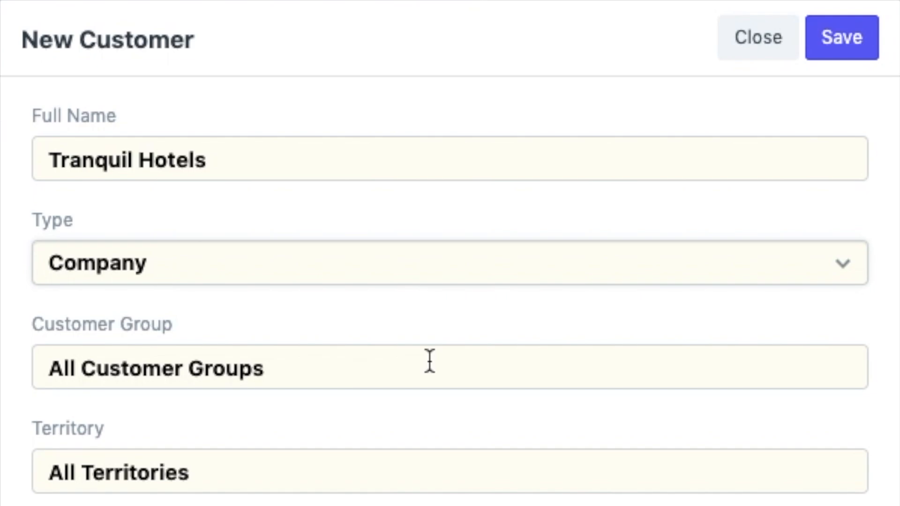
left_click(429, 362)
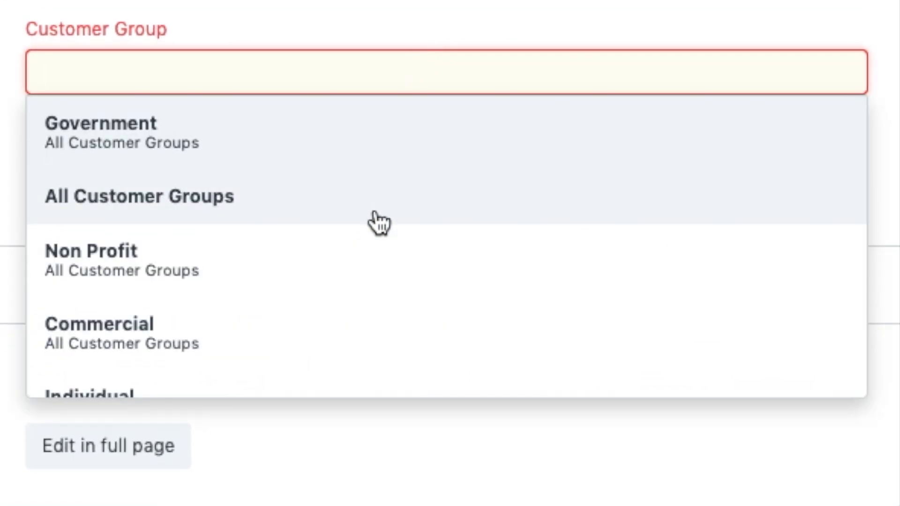
scroll("down", 3)
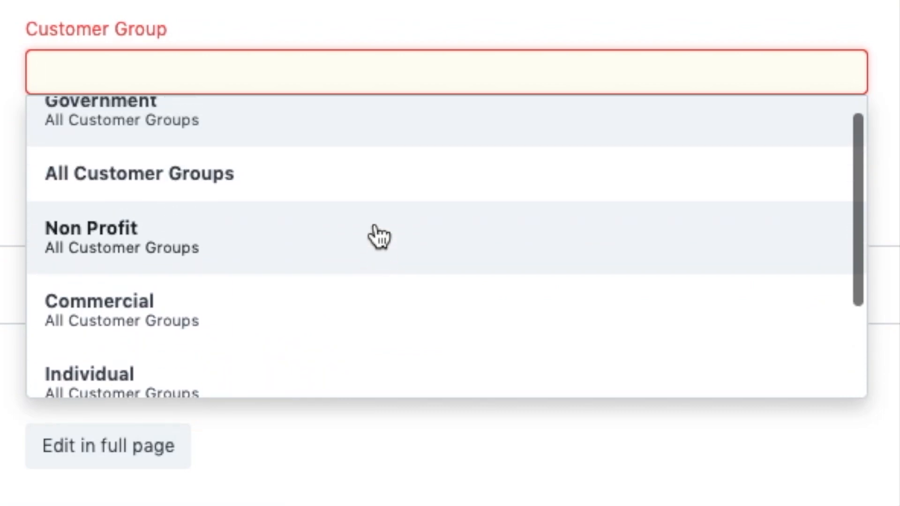
left_click(139, 173)
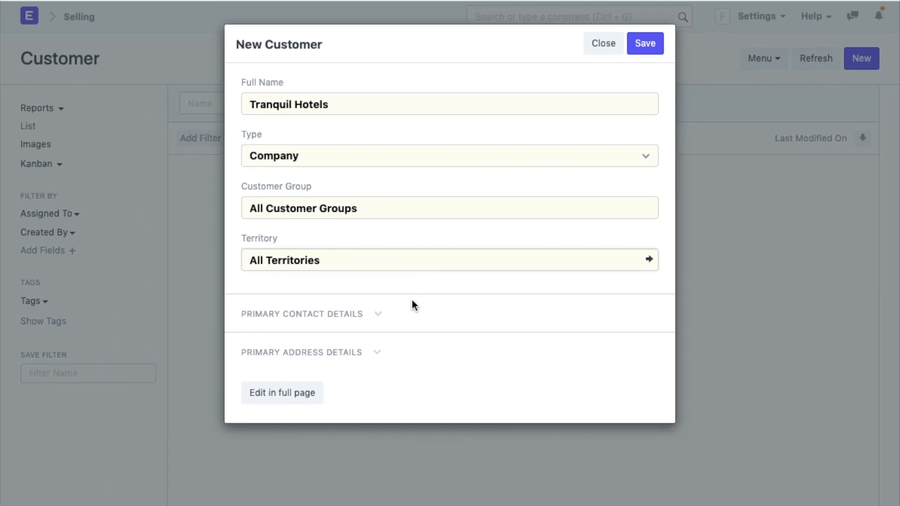
Step: Add email and mobile contact details to Tranquil Hotels, save, and return to Getting Started
left_click(301, 314)
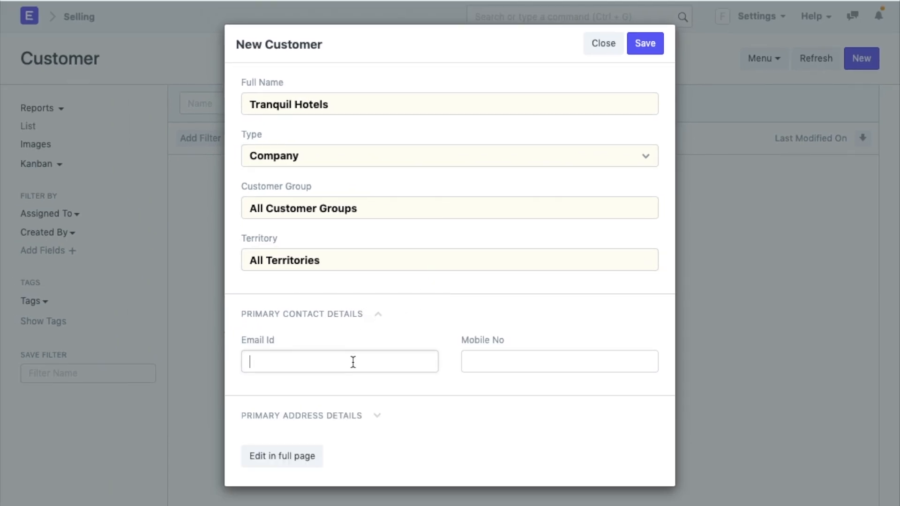
type("989898989")
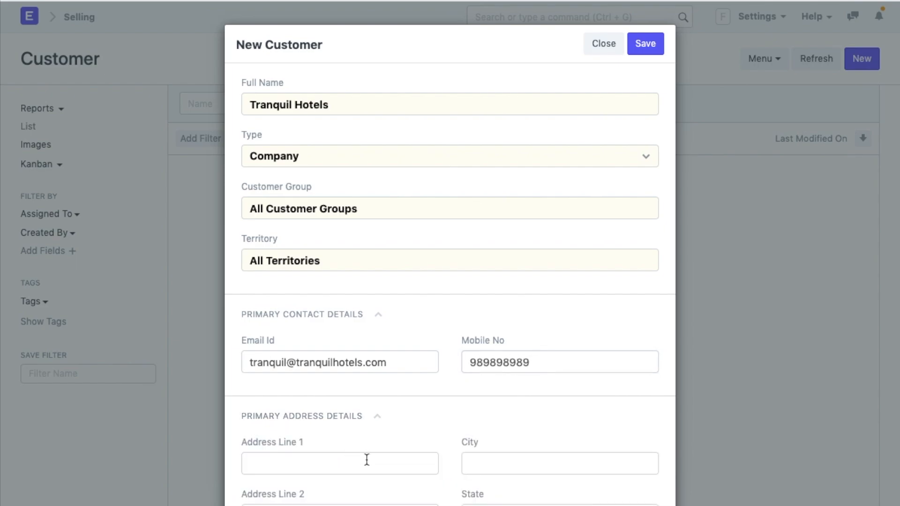
mouse_move(393, 445)
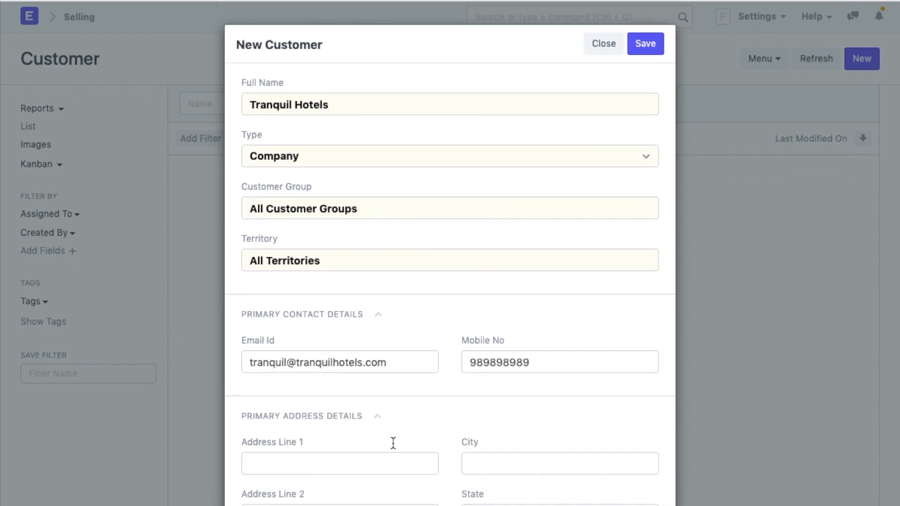
left_click(646, 43)
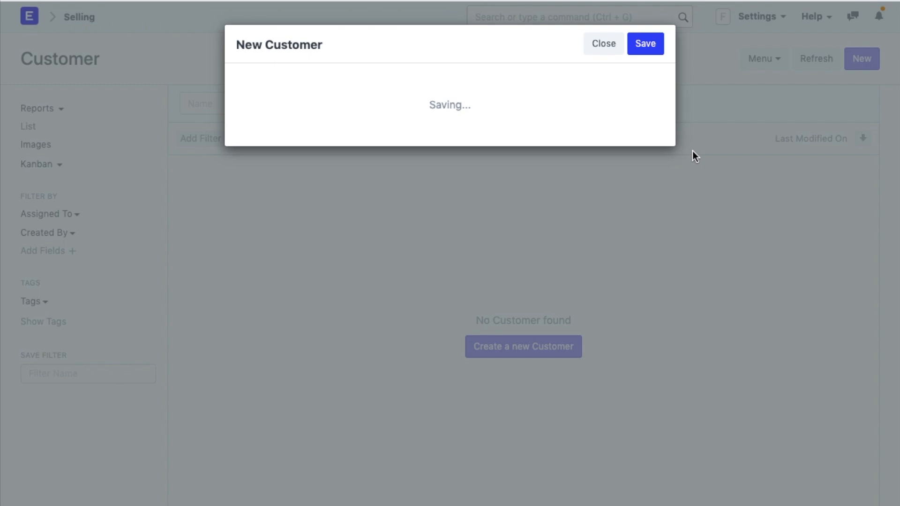
left_click(645, 43)
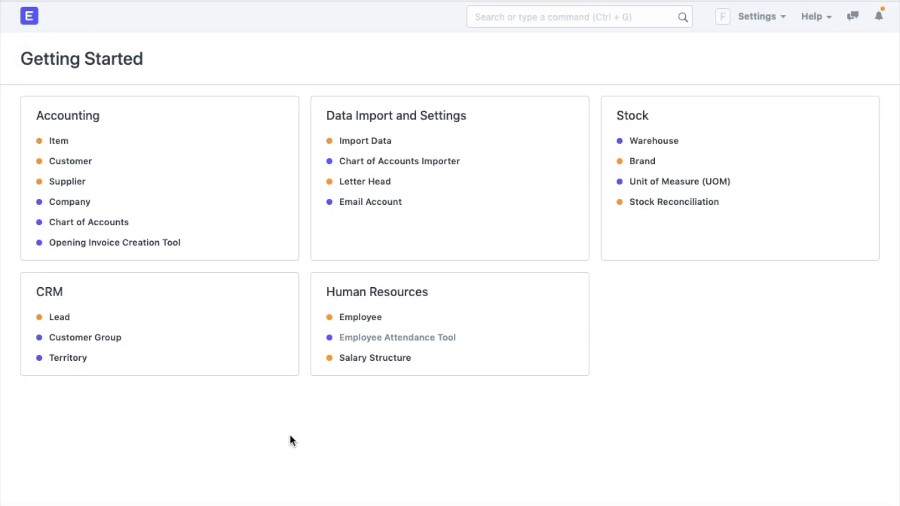
mouse_move(79, 194)
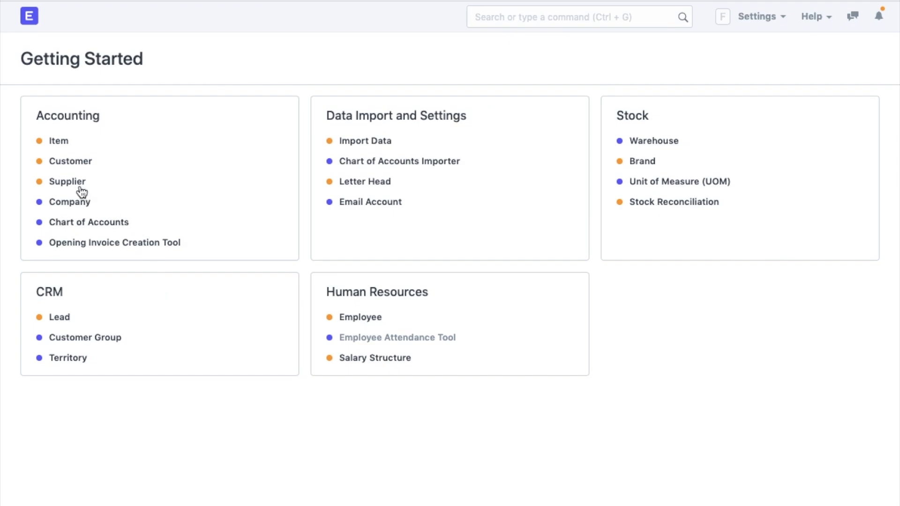
Step: Enter supplier Pacific Plywood & Hardware with Raw Material group and Company type
left_click(66, 182)
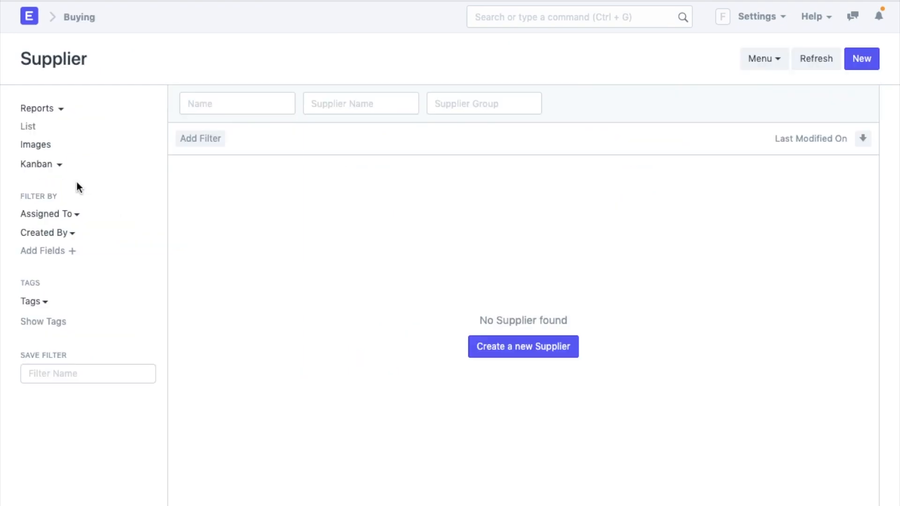
mouse_move(499, 362)
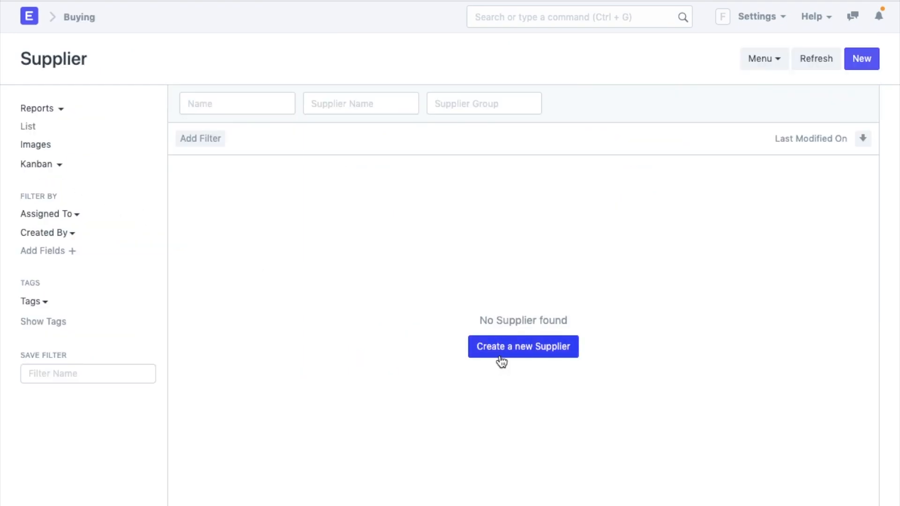
left_click(523, 346)
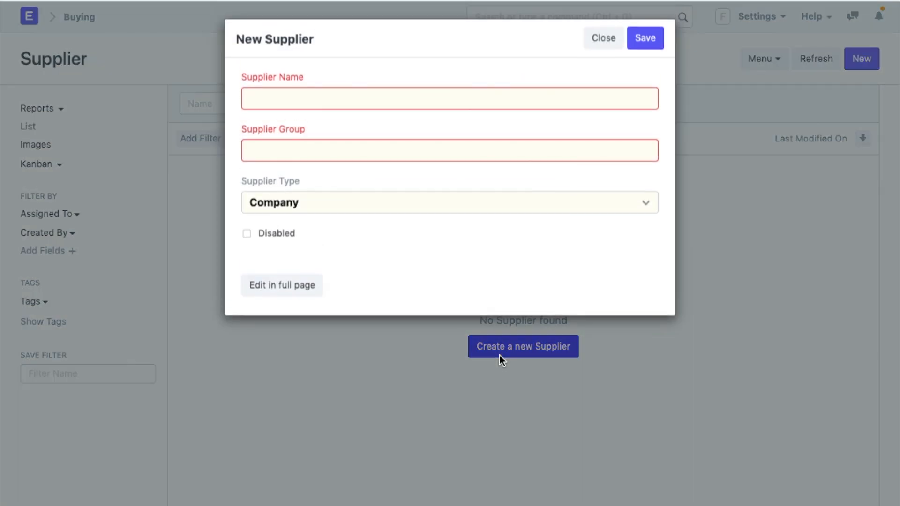
type("Pacific Plywood & Hardware")
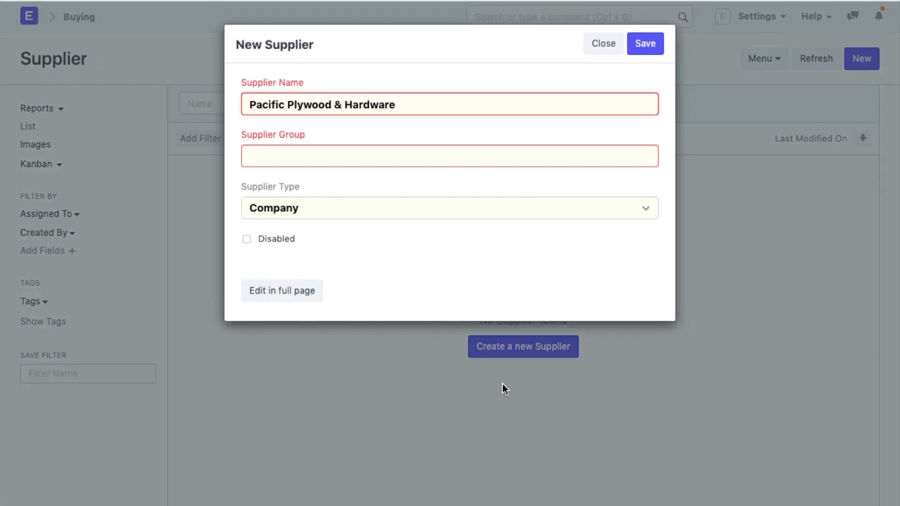
left_click(472, 158)
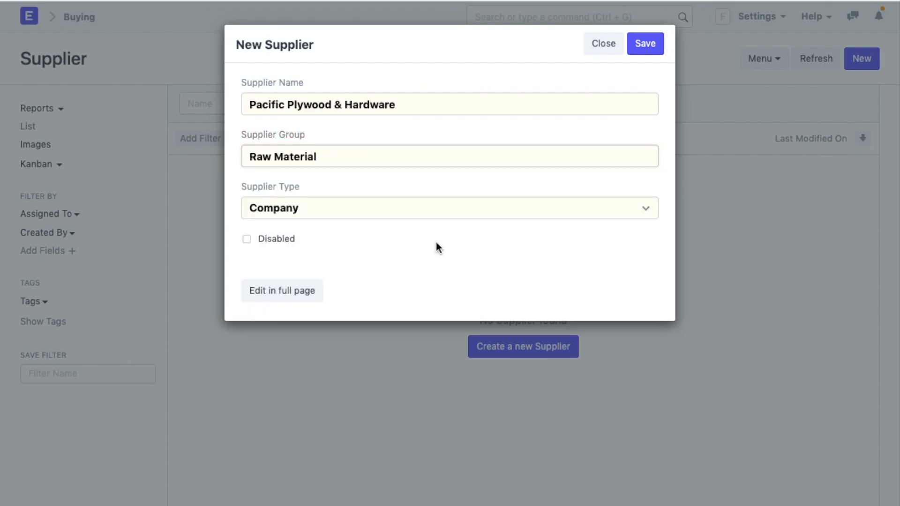
left_click(449, 209)
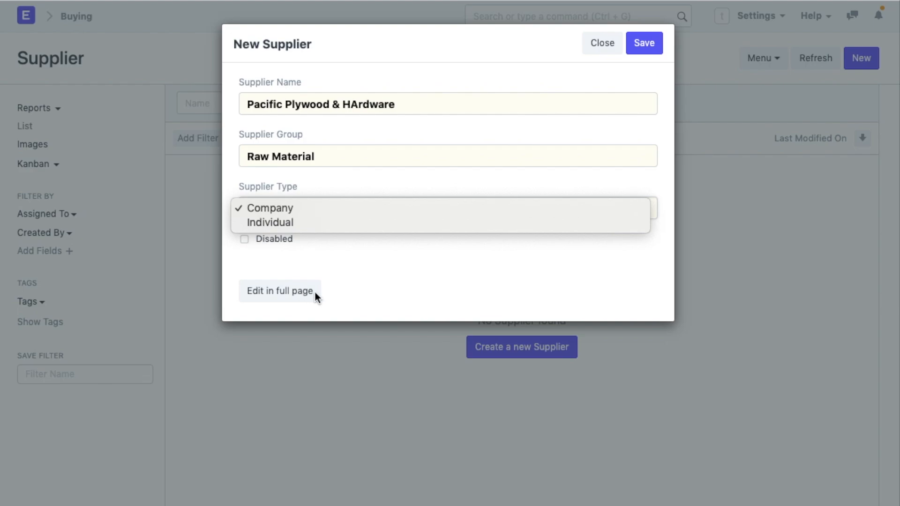
left_click(269, 208)
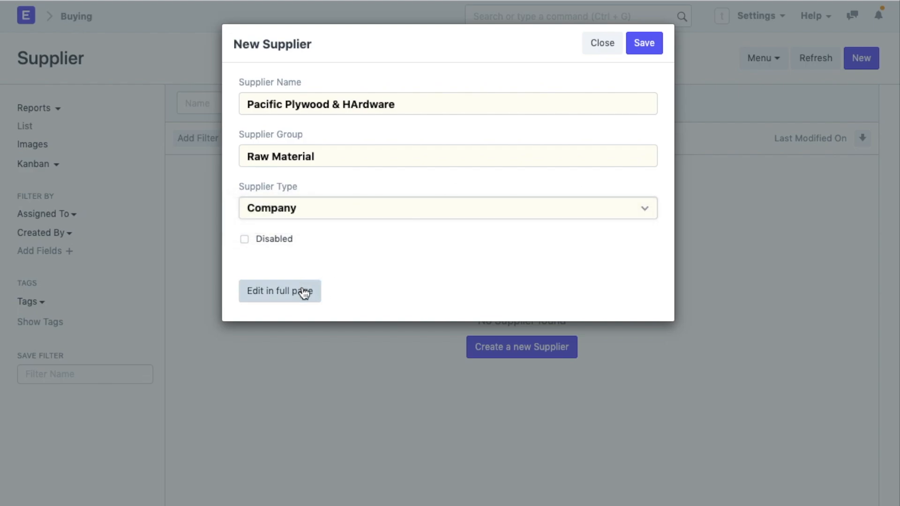
mouse_move(304, 306)
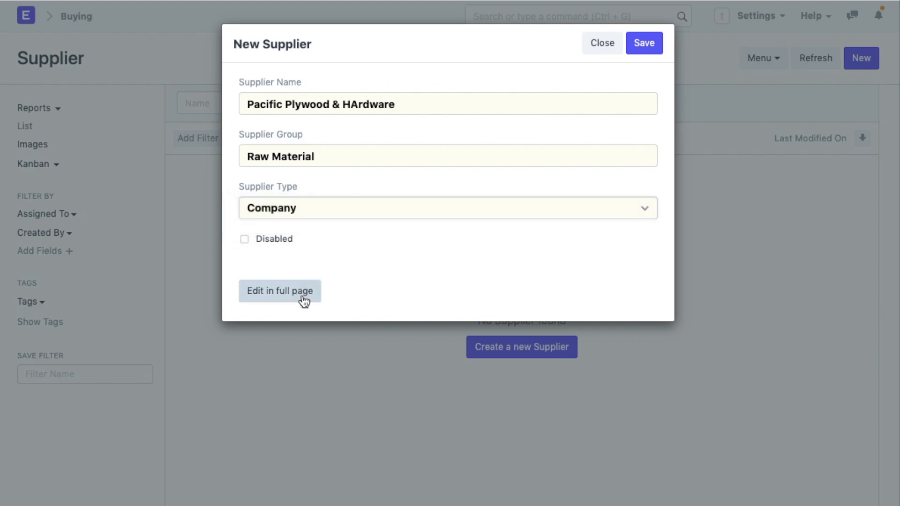
left_click(602, 42)
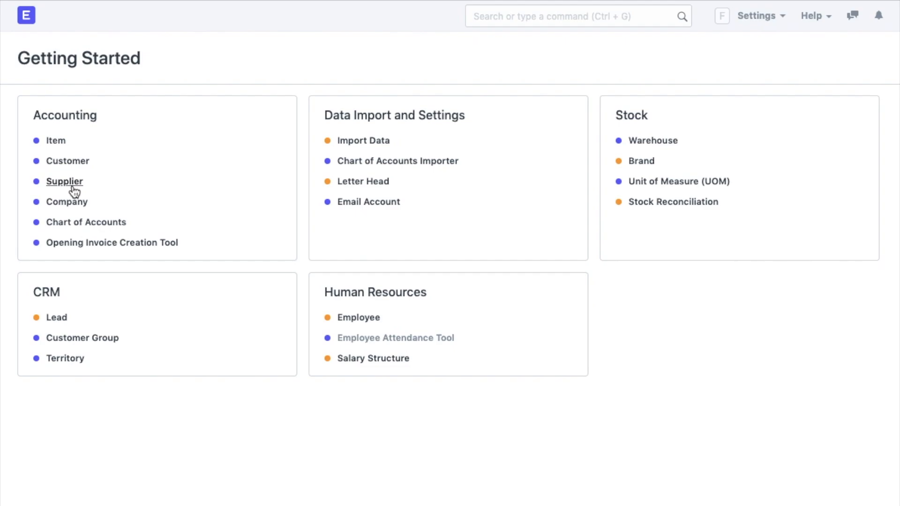
mouse_move(55, 220)
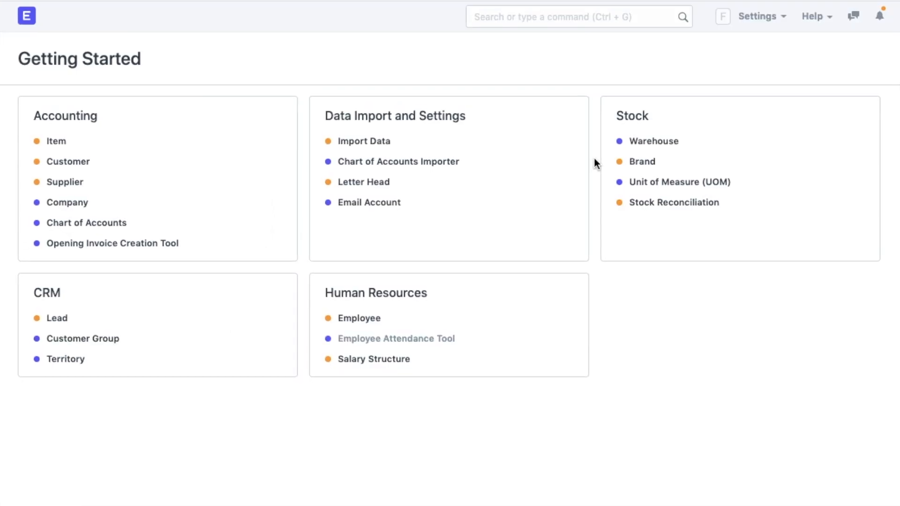
Step: Start a Sales Order for Tranquil Hotels with delivery date 04-30-2020
type("s")
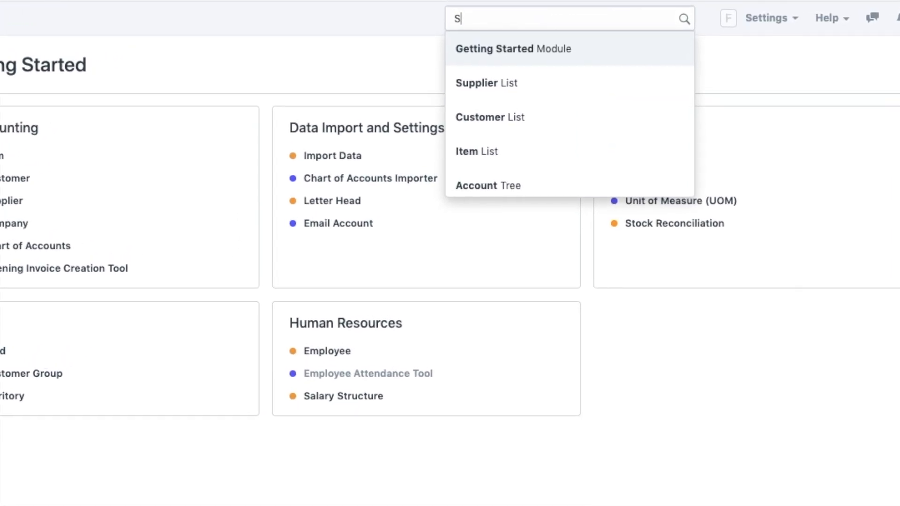
type("ale")
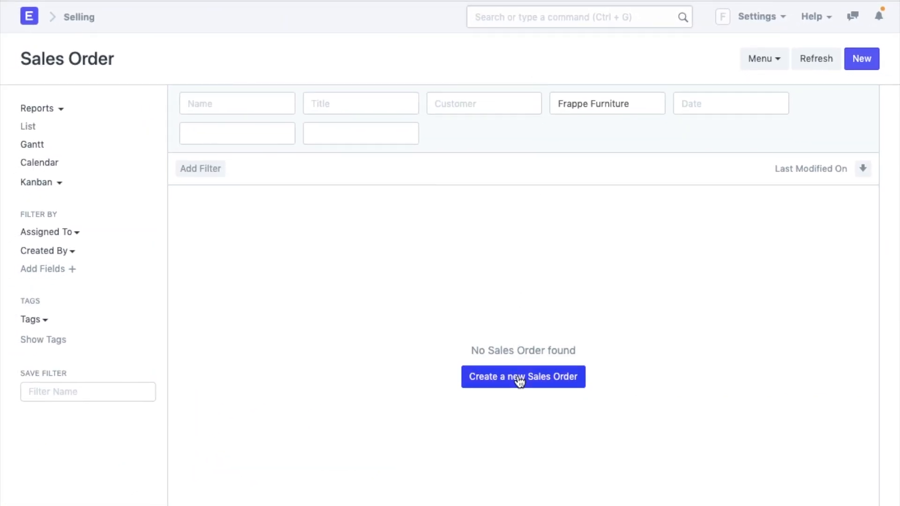
left_click(524, 377)
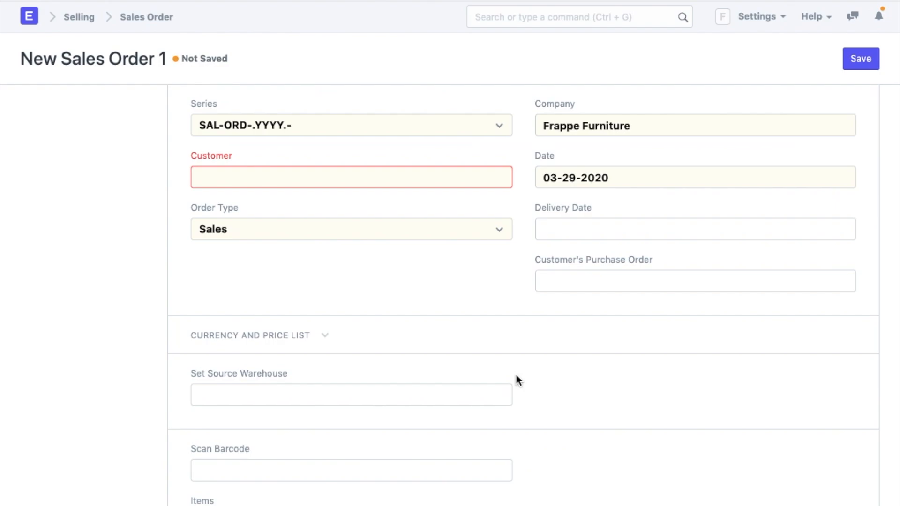
type("Tranquil Hotels")
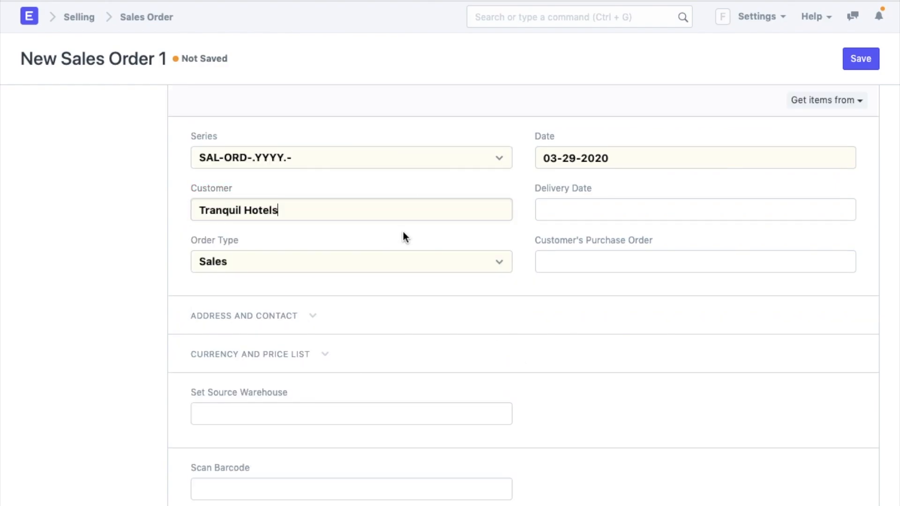
type("04-30-2020")
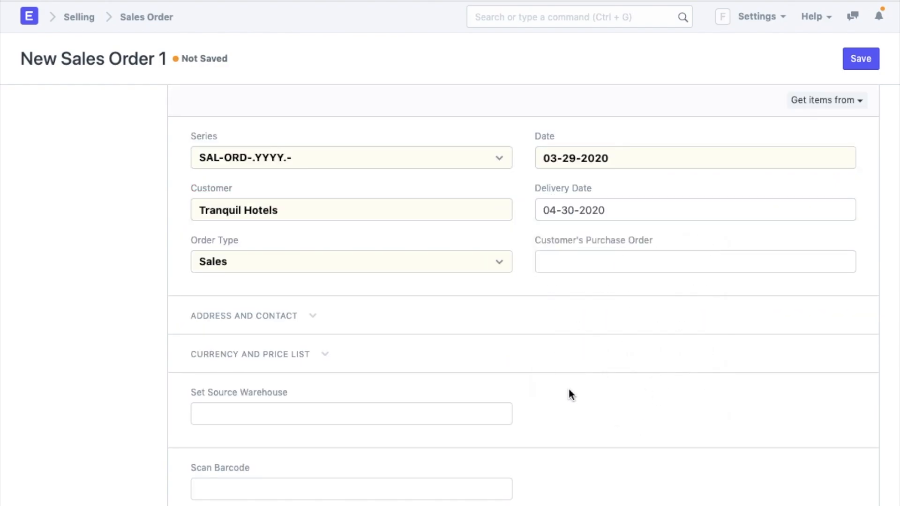
scroll("down", 3)
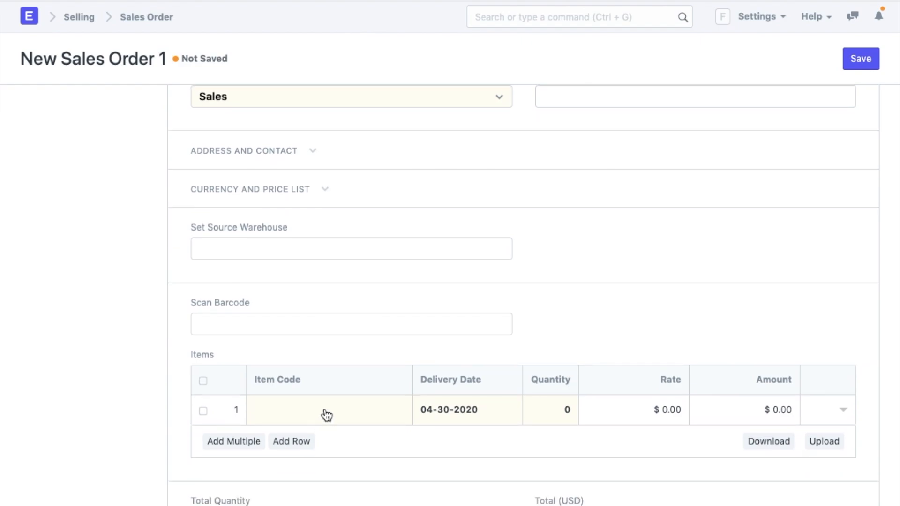
Step: Add item ITM-00001 at rate 15.00 and save the draft order totalling $300.00
type("STOR-2020-0001")
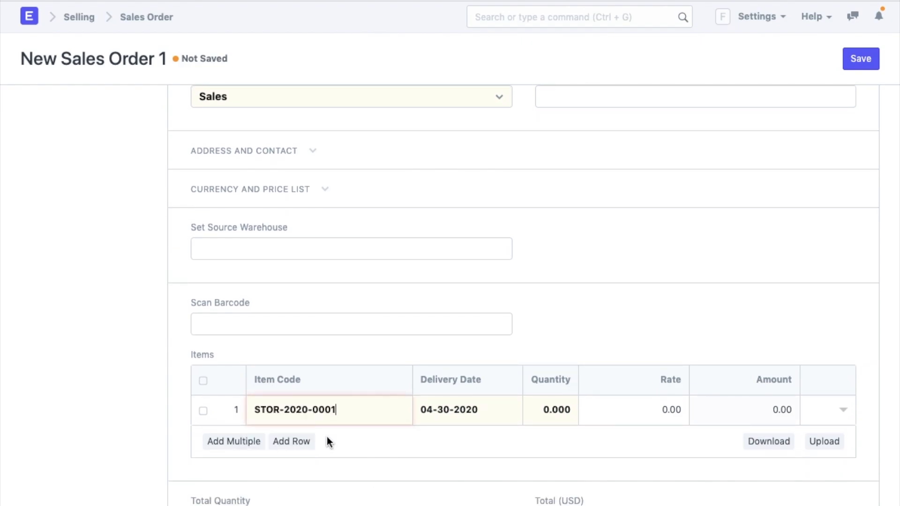
left_click(551, 409)
type("20.000")
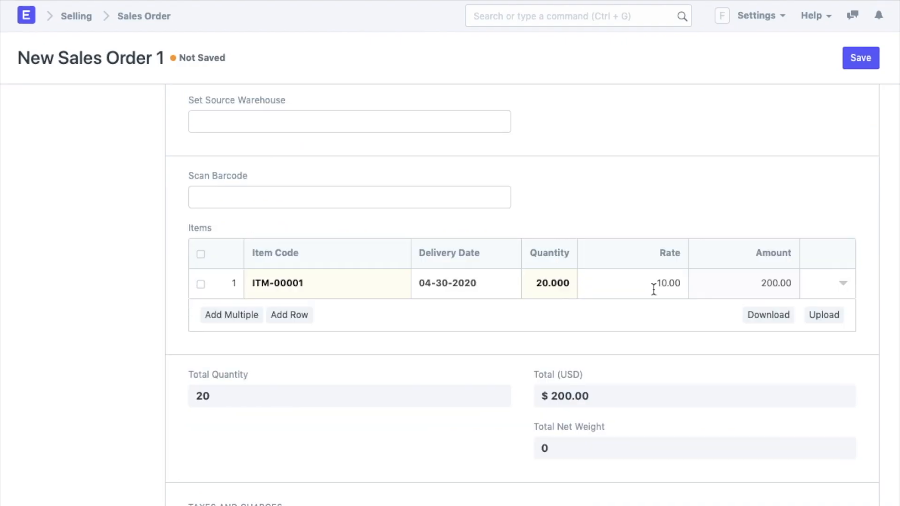
left_click(655, 283)
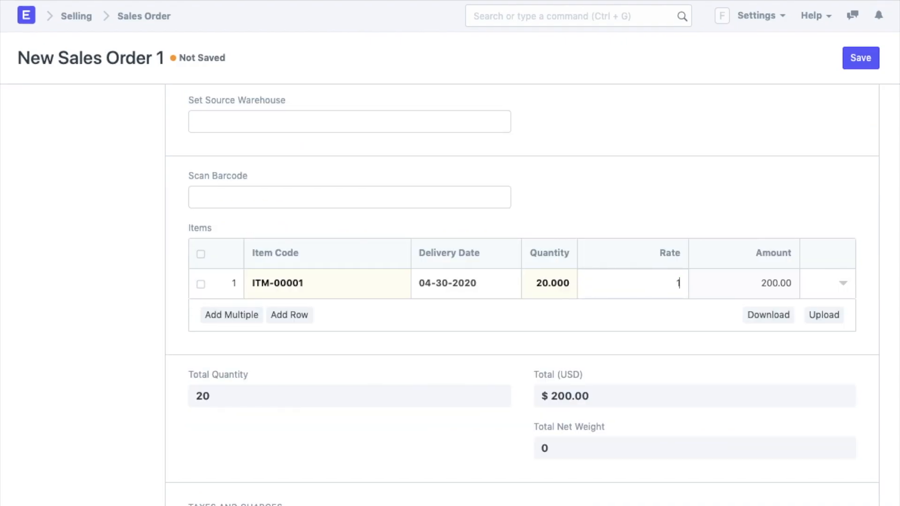
type("15.00")
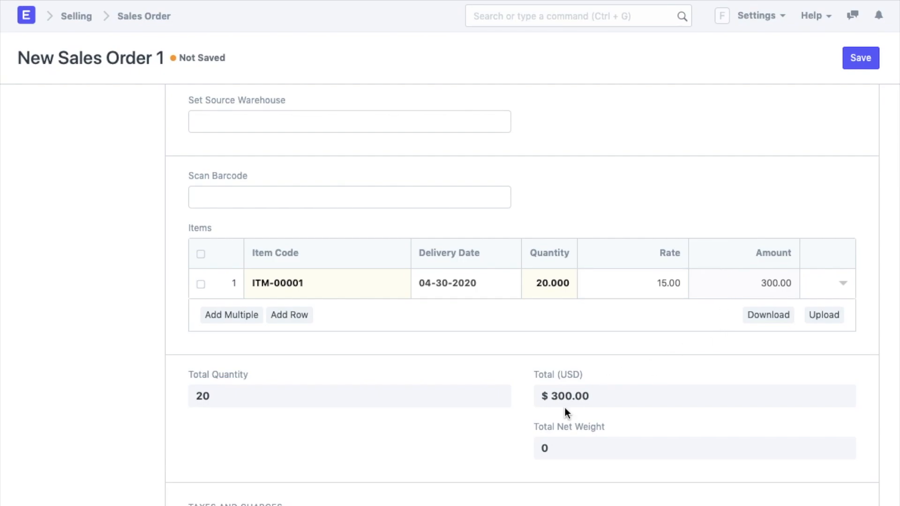
mouse_move(597, 404)
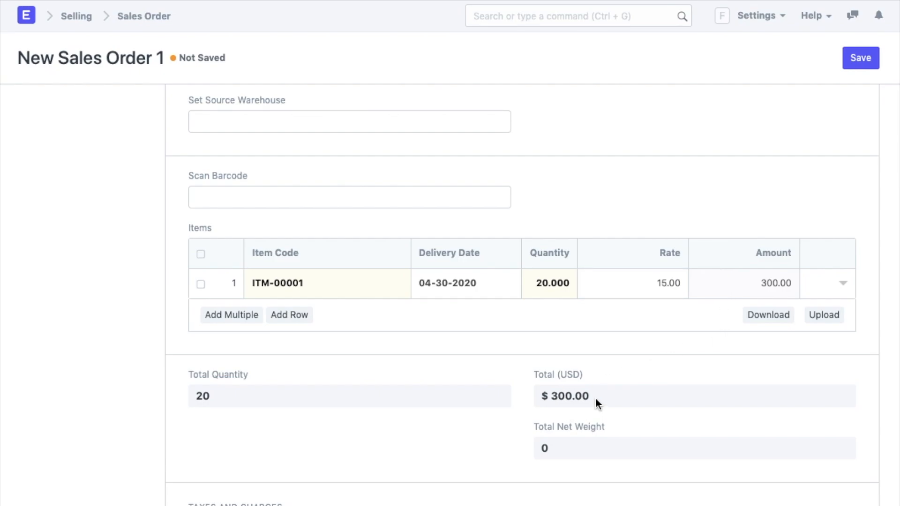
mouse_move(580, 276)
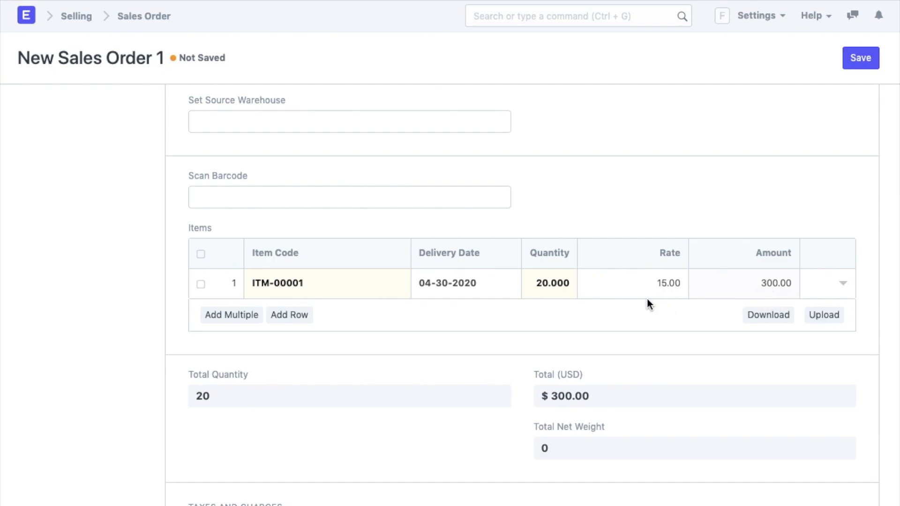
mouse_move(848, 71)
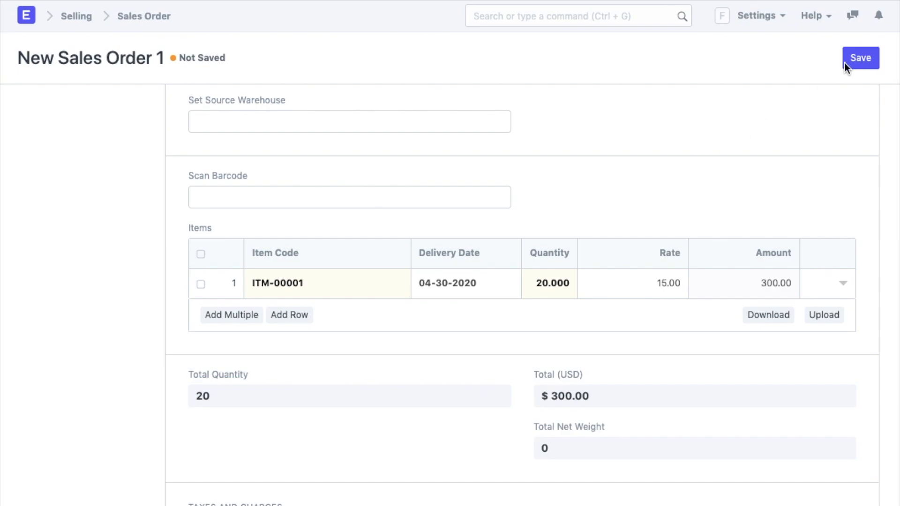
left_click(861, 57)
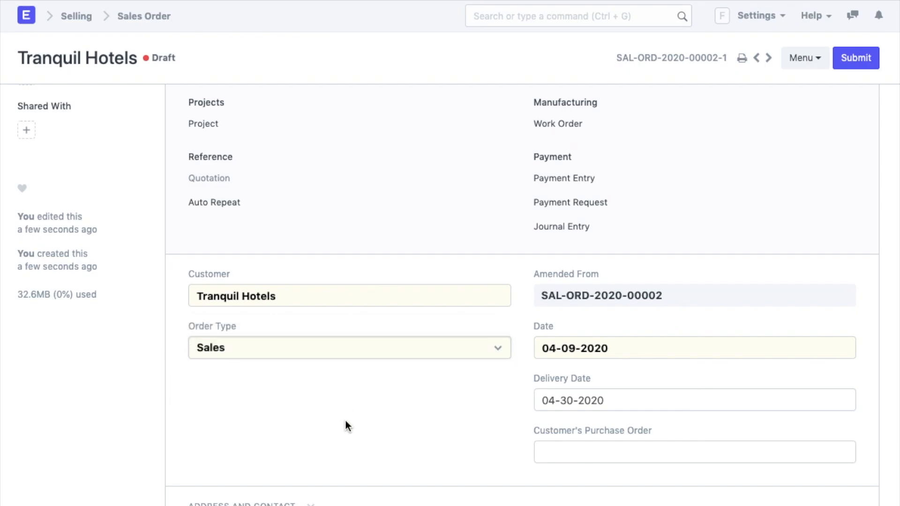
mouse_move(859, 58)
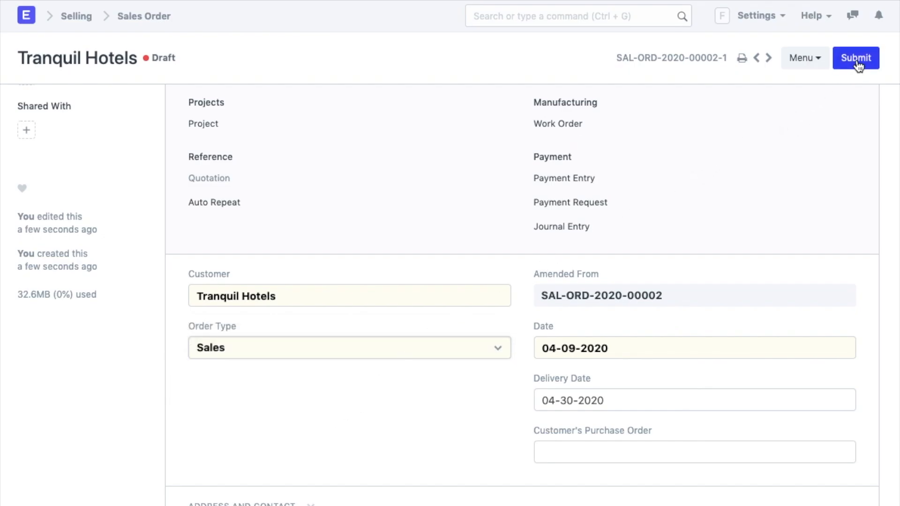
Step: Submit the Tranquil Hotels sales order and confirm with Yes
left_click(857, 57)
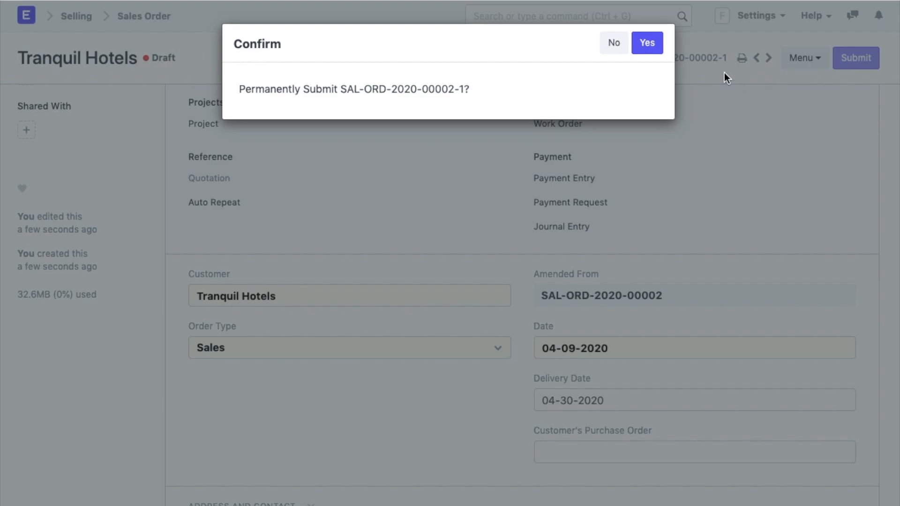
mouse_move(671, 49)
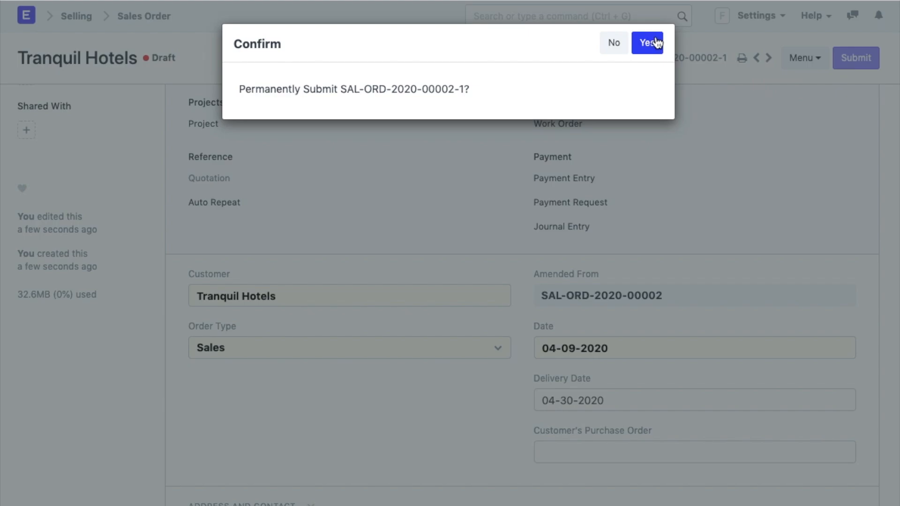
left_click(646, 42)
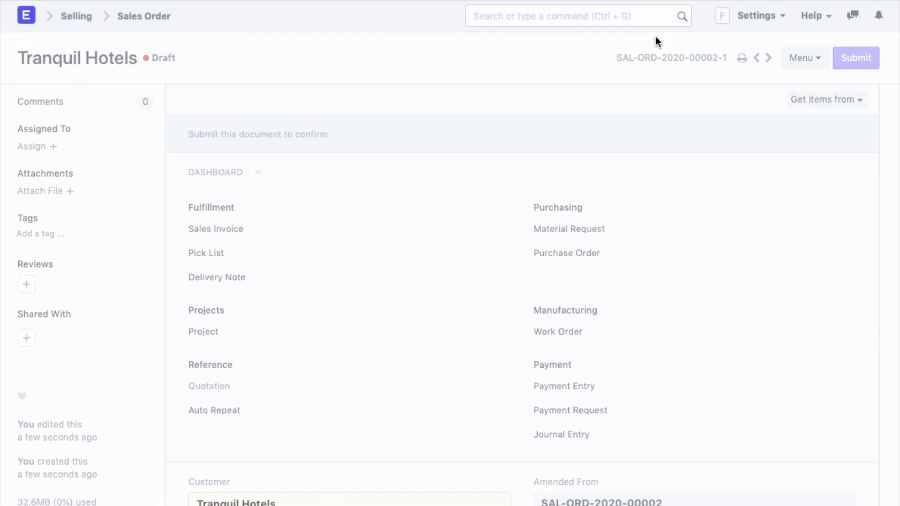
left_click(855, 58)
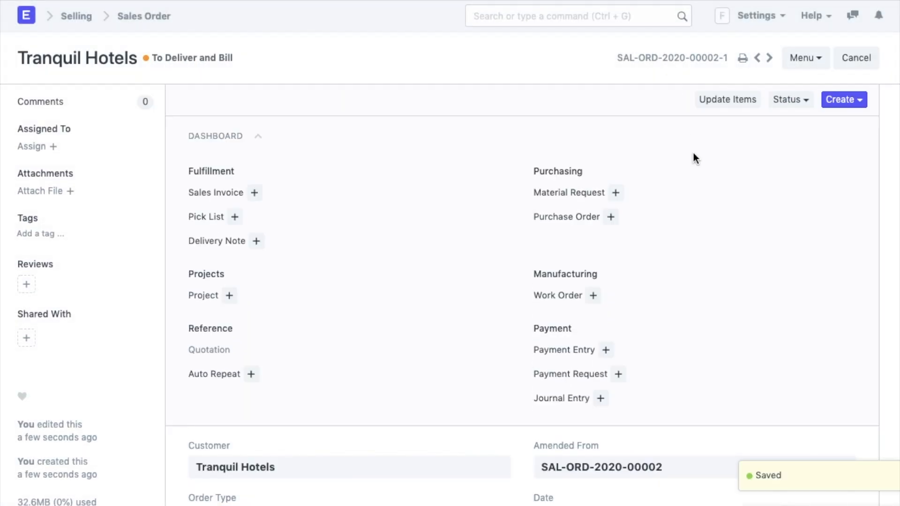
Step: Send the submitted sales order by email to the Tranquil Hotels contact
left_click(742, 58)
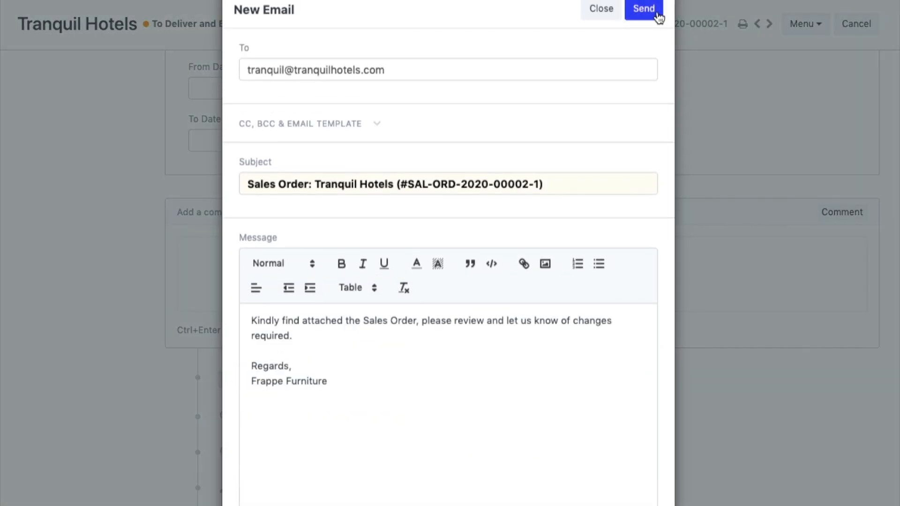
left_click(646, 8)
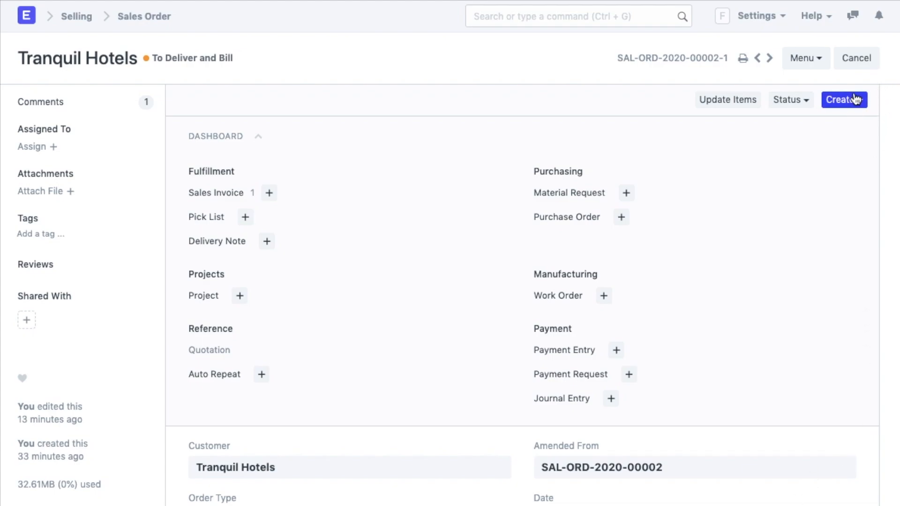
Step: Create a sales invoice from the Tranquil Hotels sales order and review its details
left_click(844, 99)
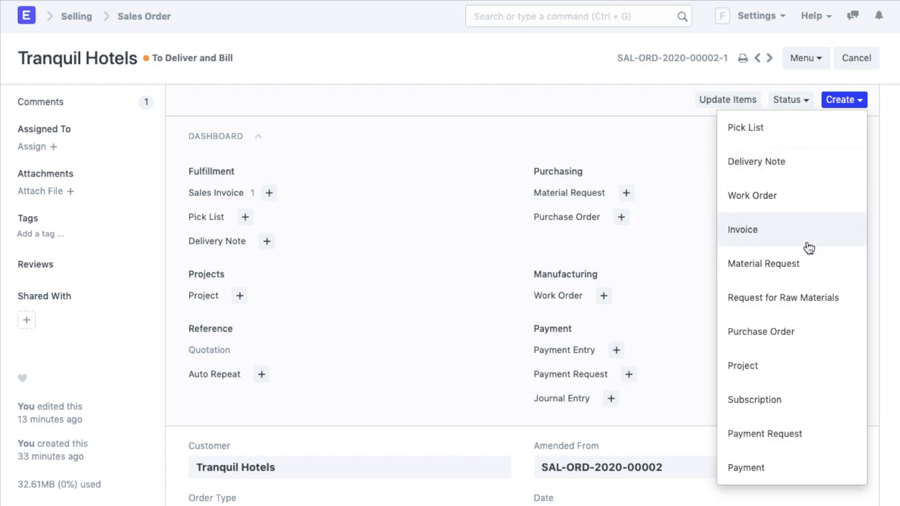
left_click(743, 230)
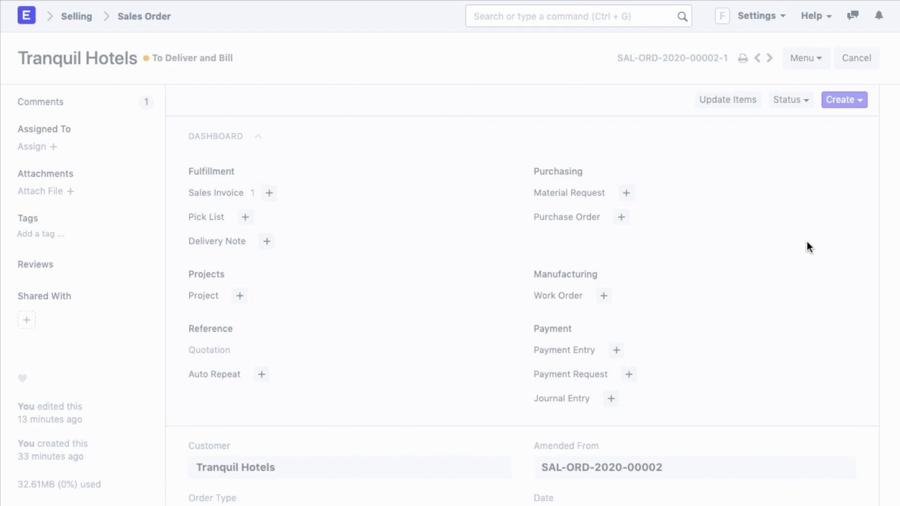
left_click(268, 192)
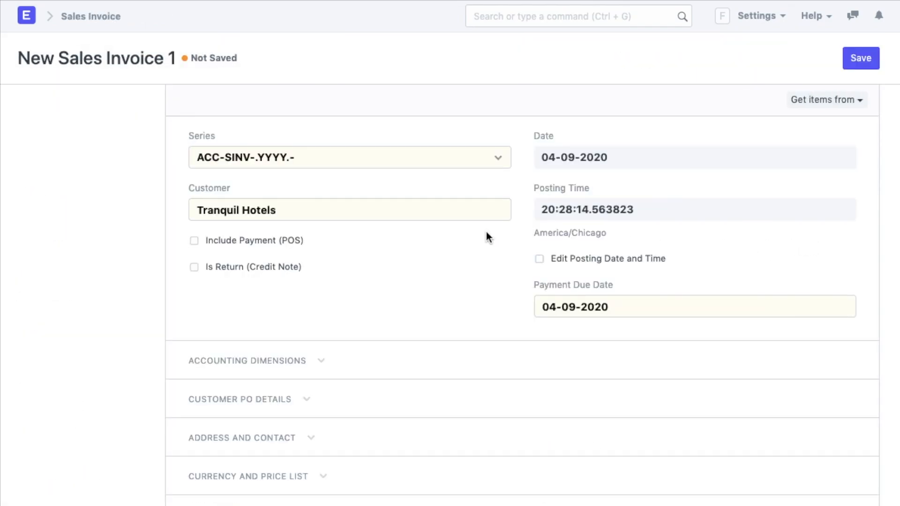
scroll("down", 3)
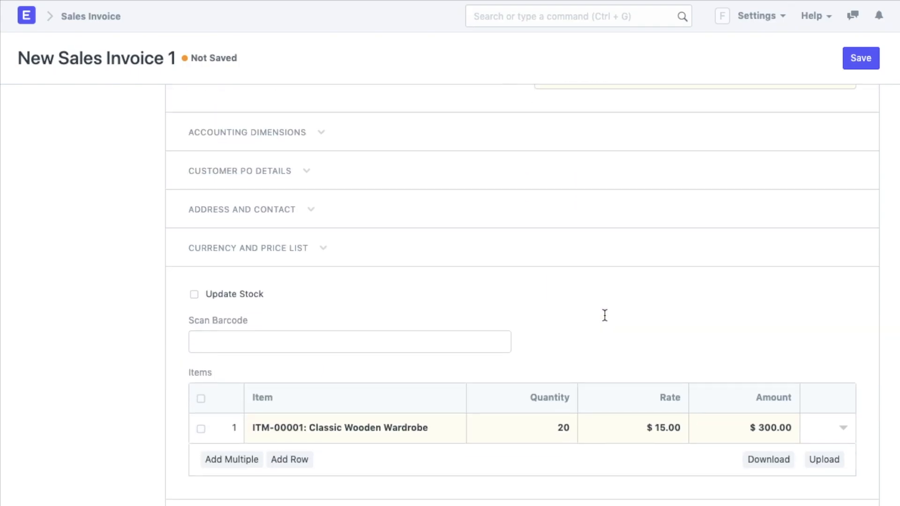
scroll("down", 3)
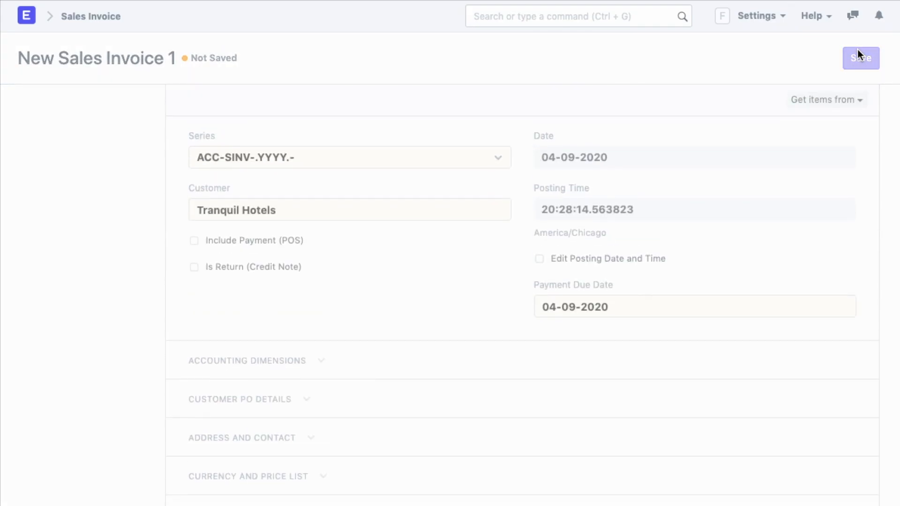
Step: Save the $300 Tranquil Hotels invoice and review its totals
left_click(861, 57)
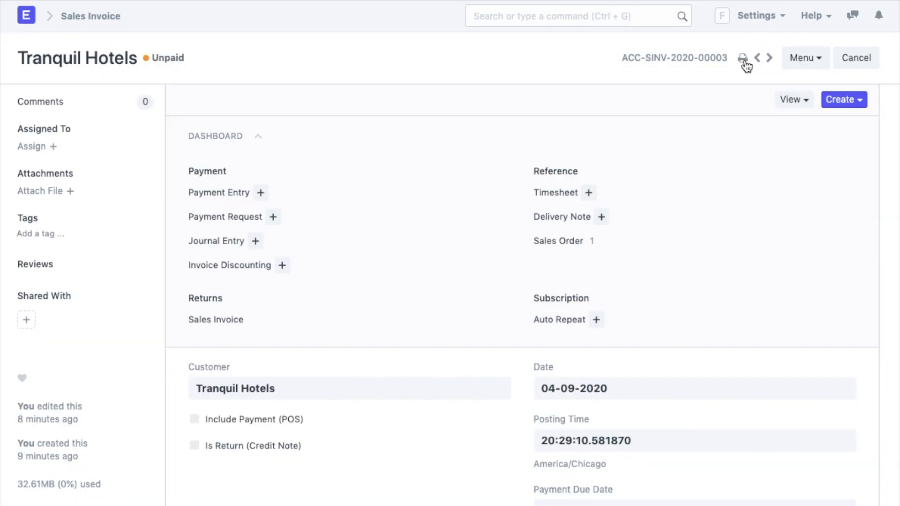
scroll("down", 3)
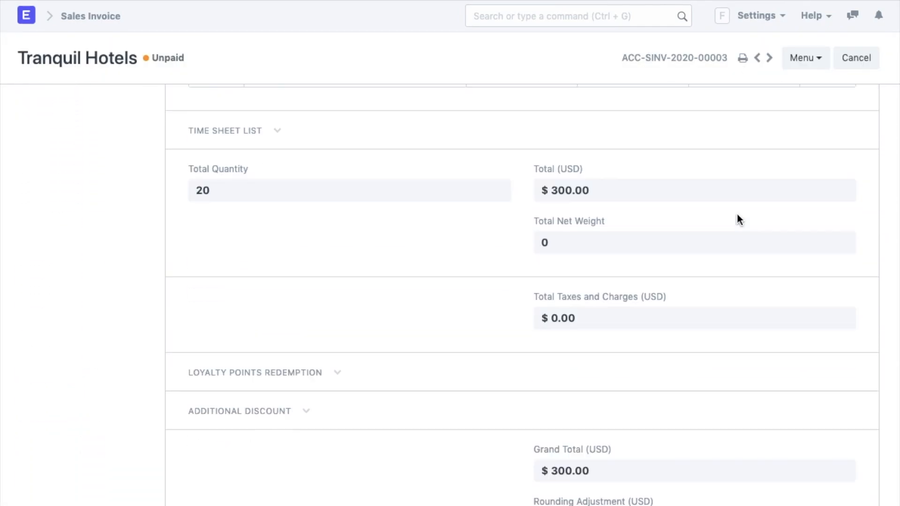
scroll("down", 3)
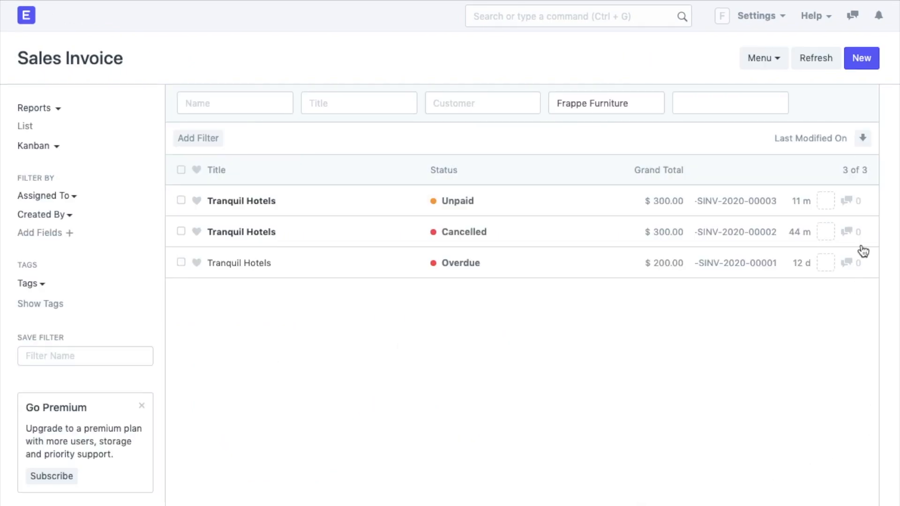
Step: Start another new sales invoice and attempt saving it with the customer blank
left_click(862, 58)
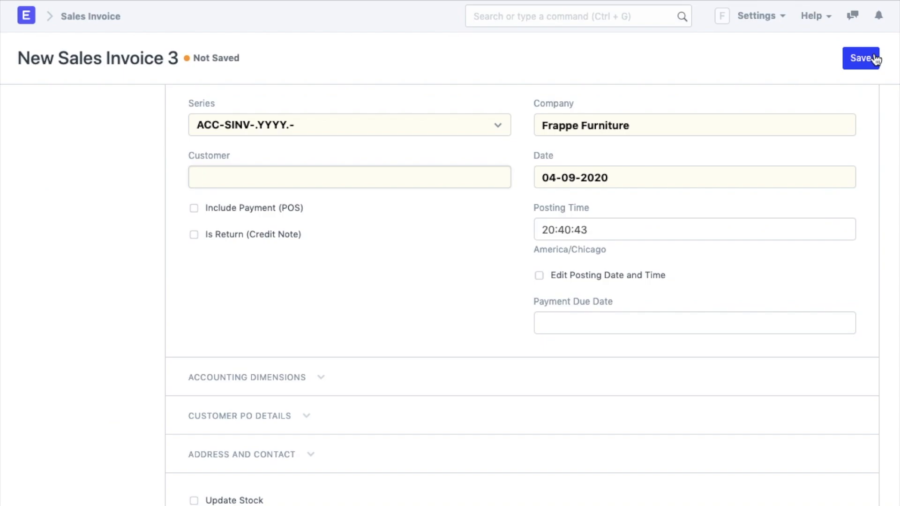
left_click(828, 100)
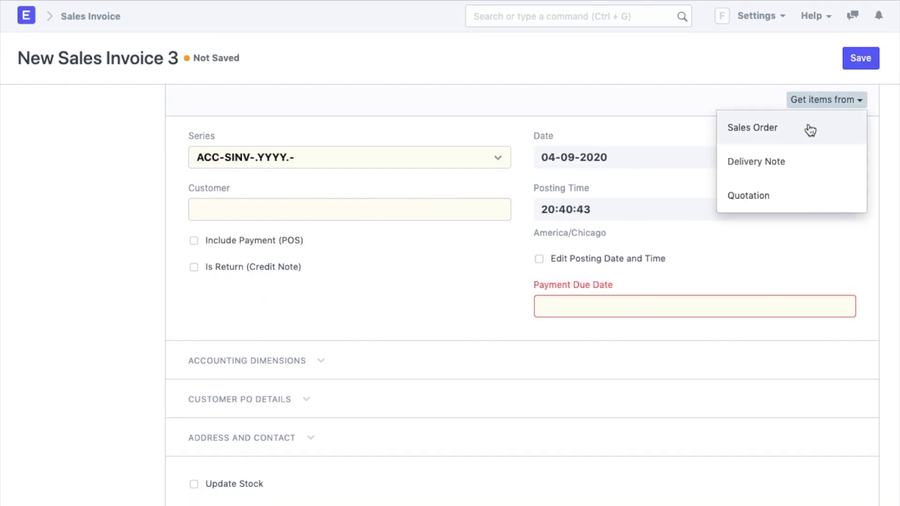
mouse_move(814, 193)
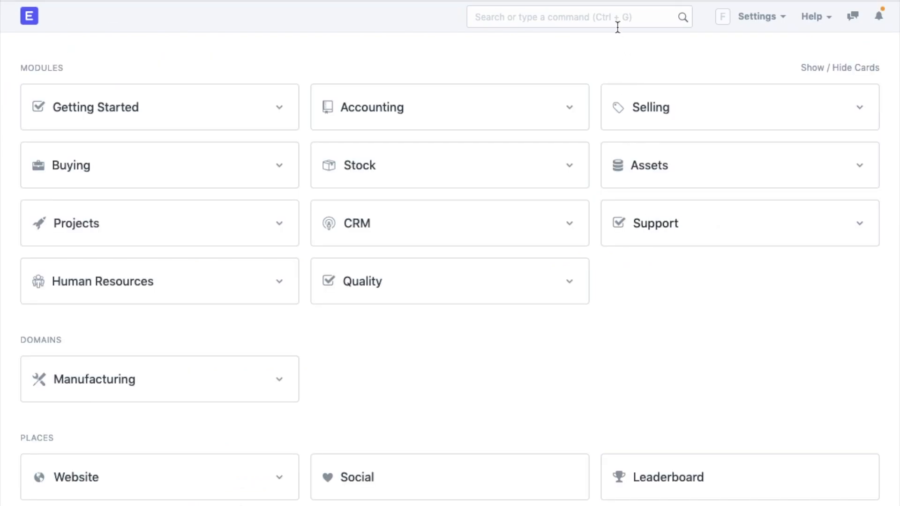
type("P")
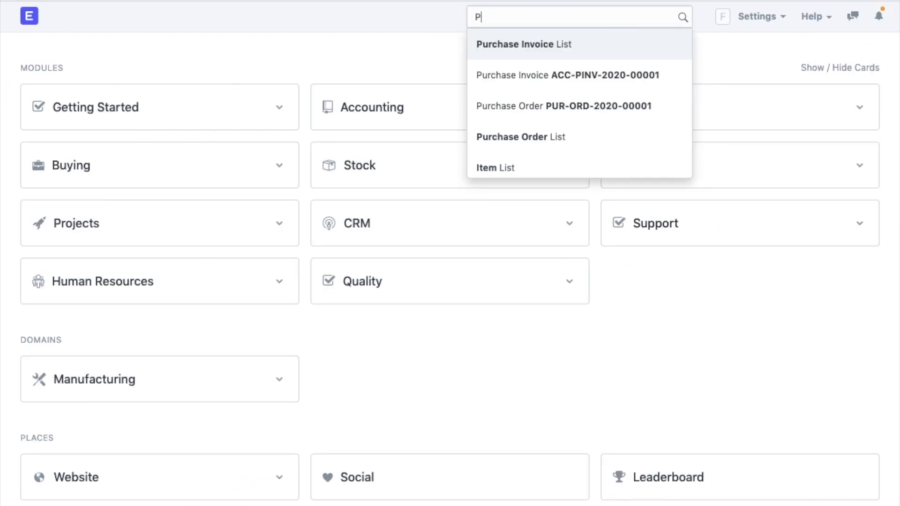
left_click(523, 44)
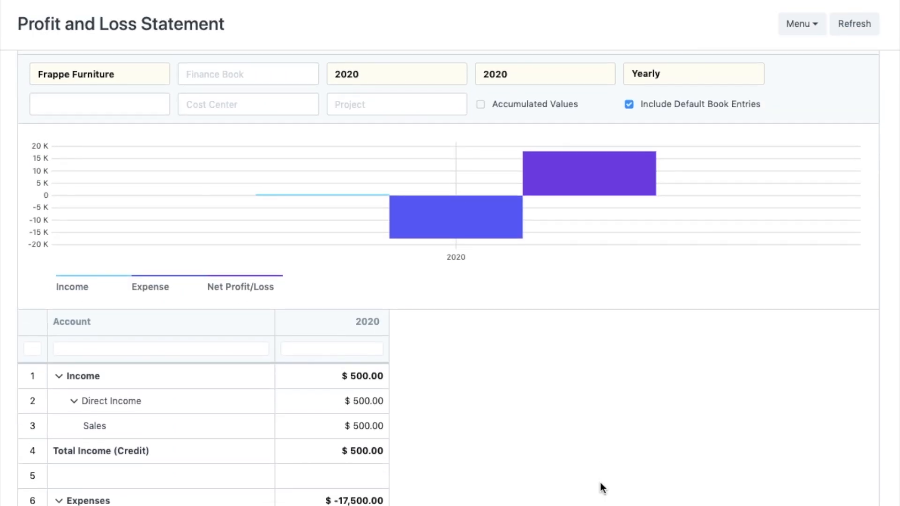
scroll("down", 3)
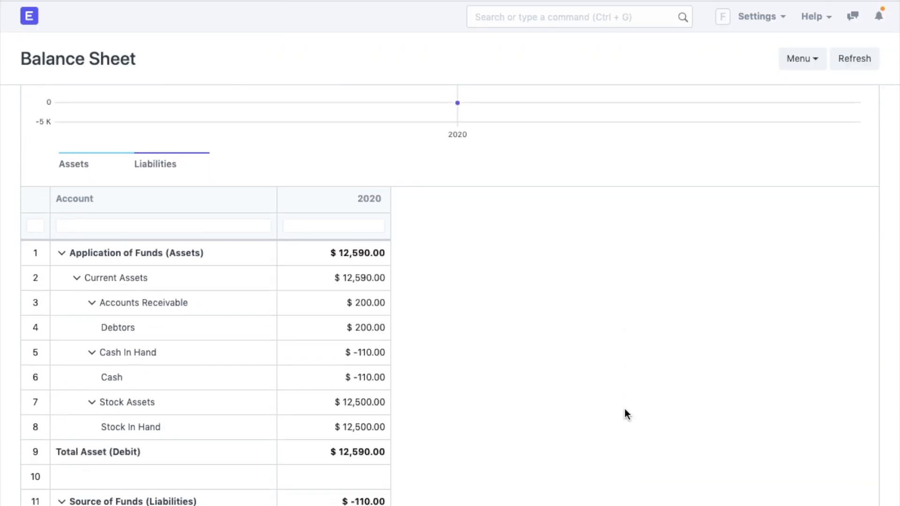
scroll("down", 3)
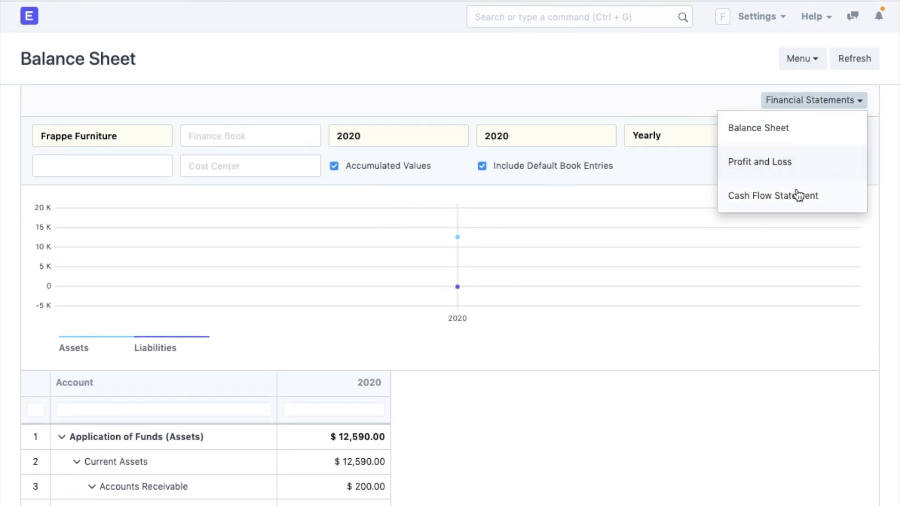
left_click(773, 196)
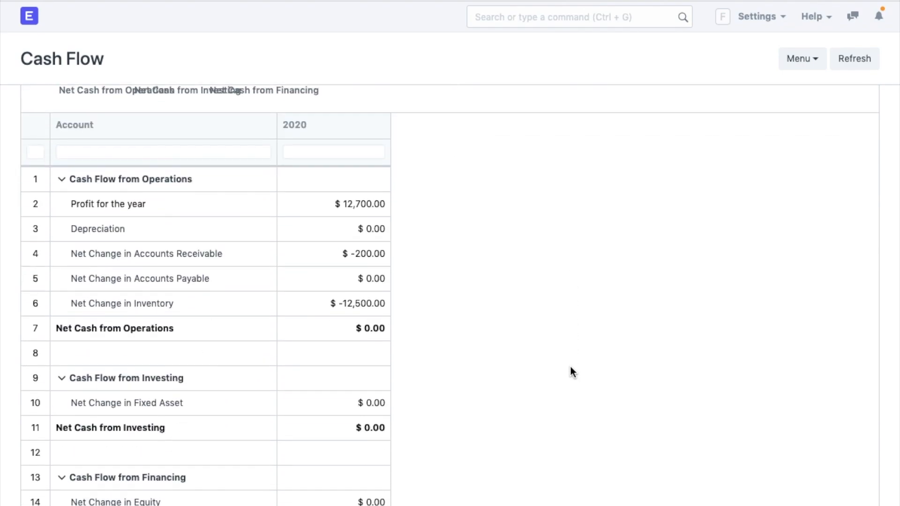
scroll("down", 3)
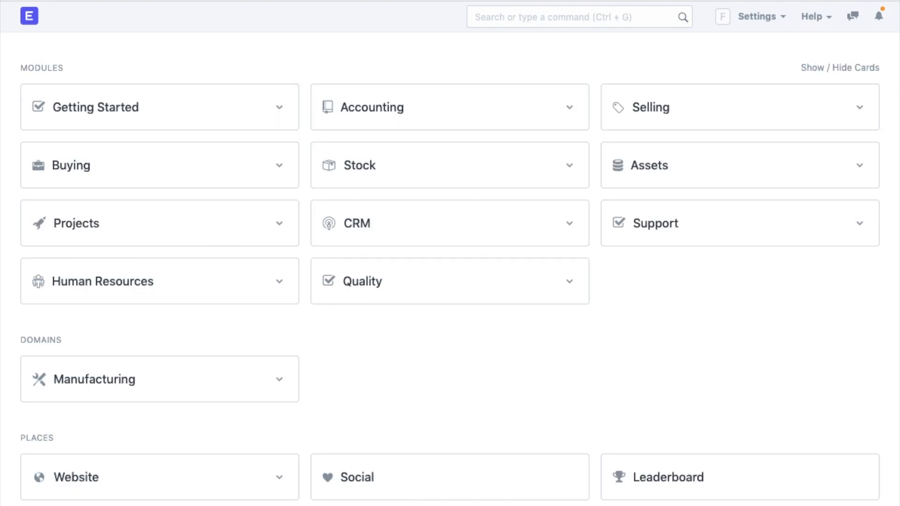
mouse_move(472, 246)
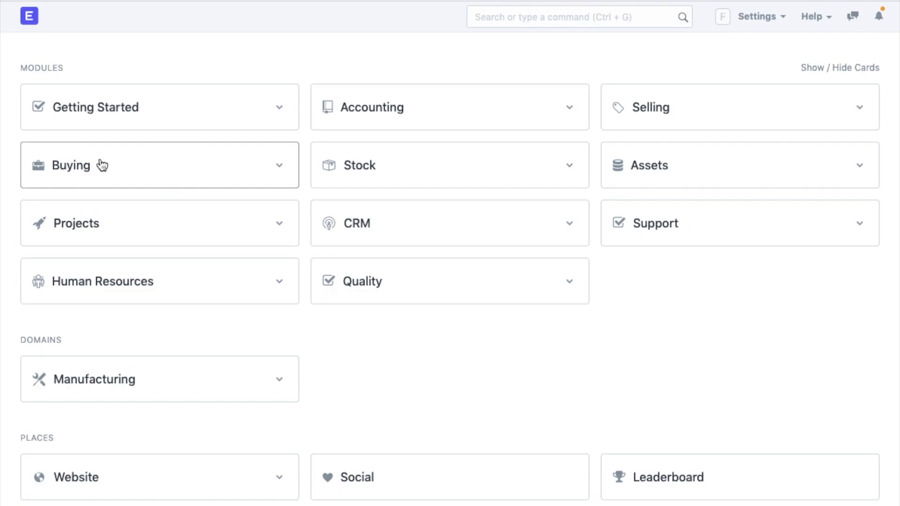
mouse_move(745, 395)
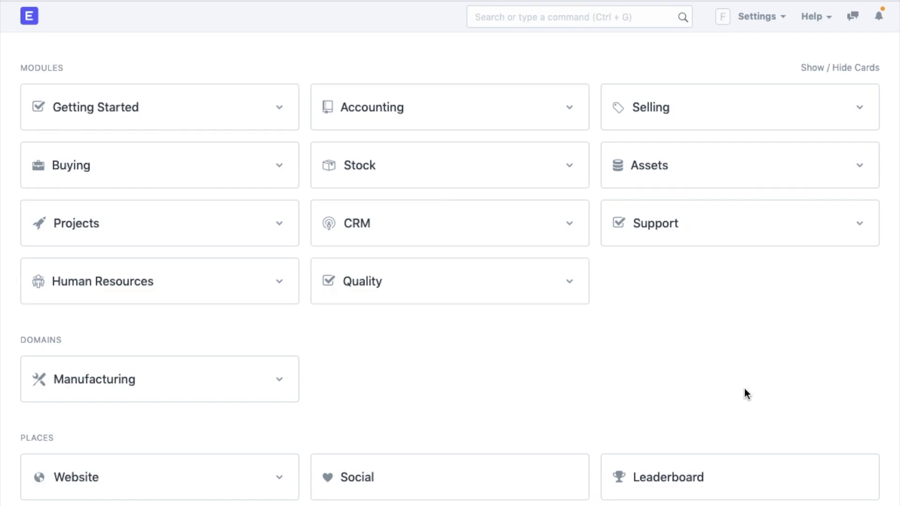
mouse_move(439, 409)
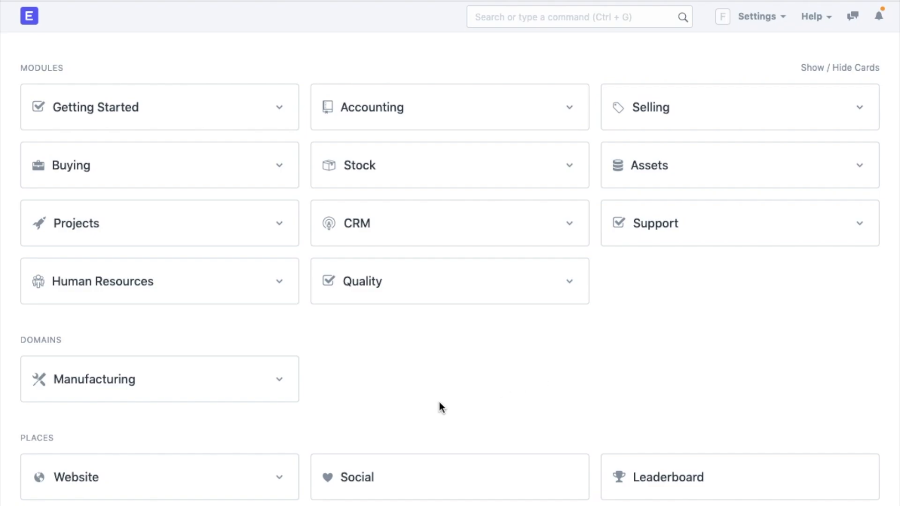
mouse_move(262, 424)
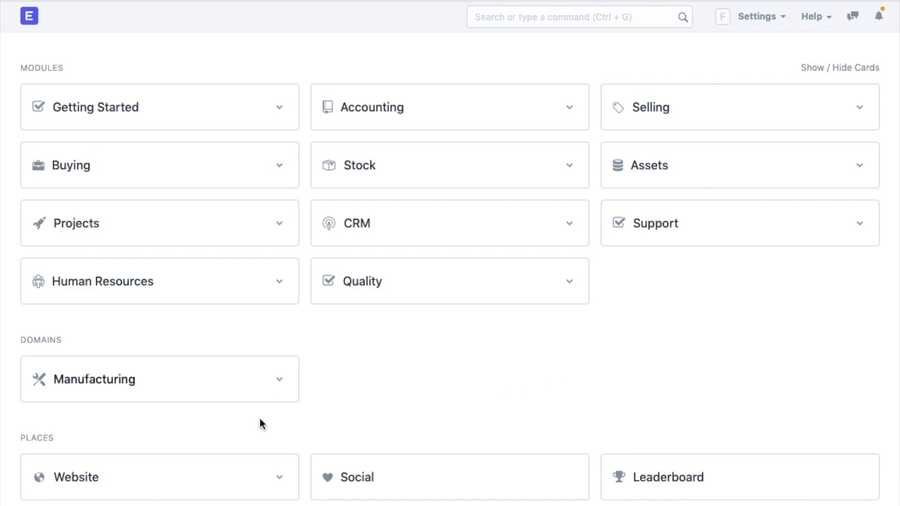
Step: Choose Documentation from the navbar Help menu, landing on a blank Google search page
left_click(815, 16)
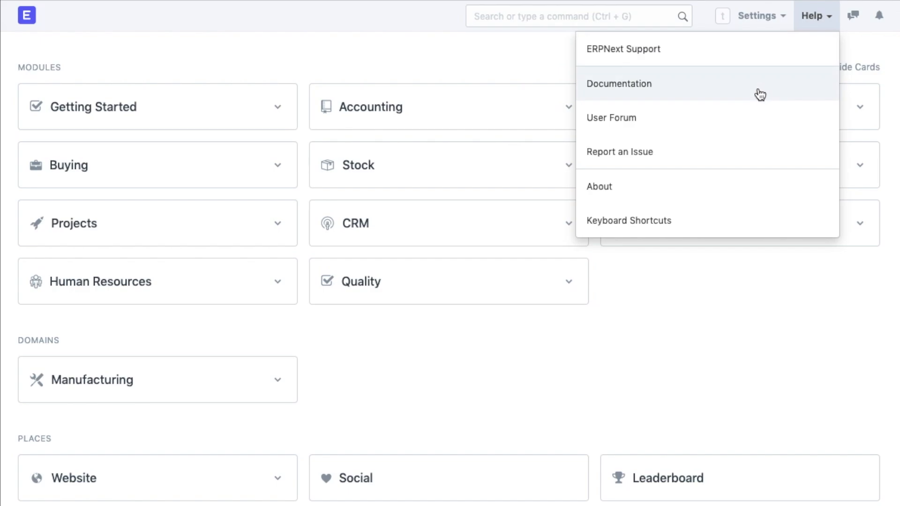
left_click(619, 83)
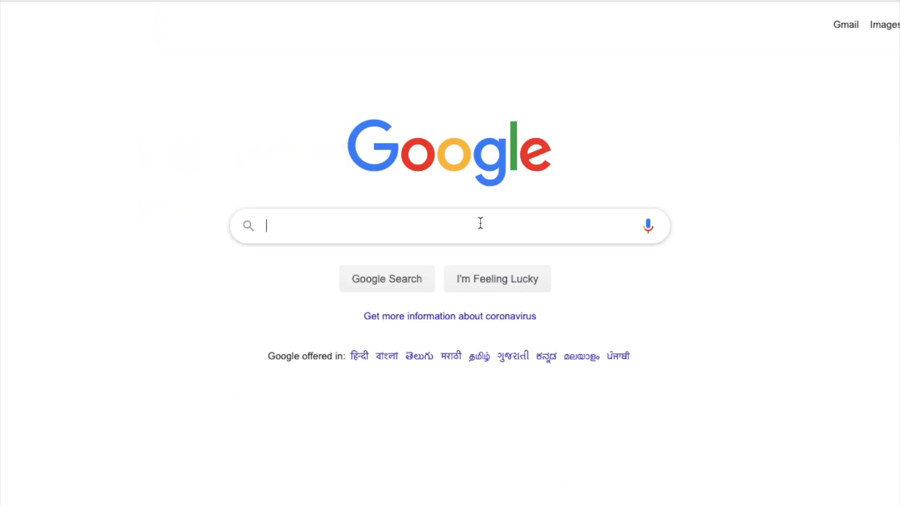
Step: Search Google for 'erpnext sales order' and open the Sales Order - ERPNext result
type("e")
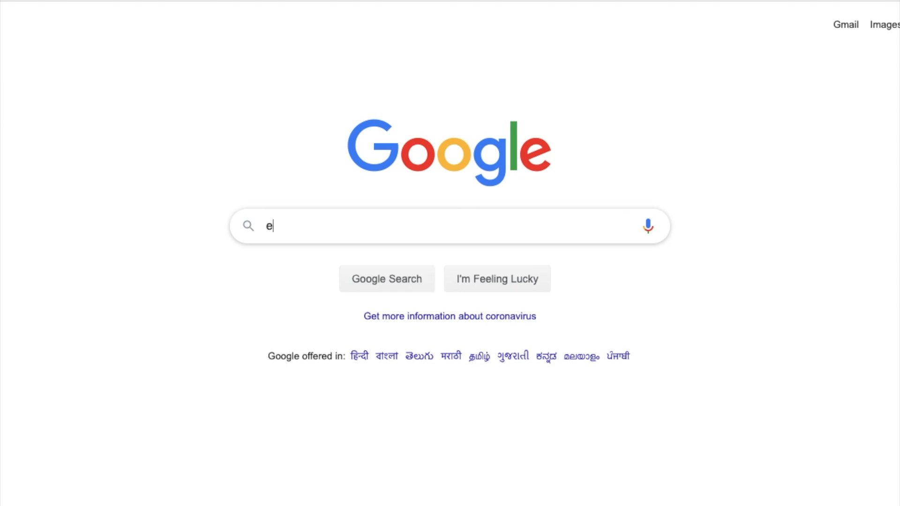
type("rpnext")
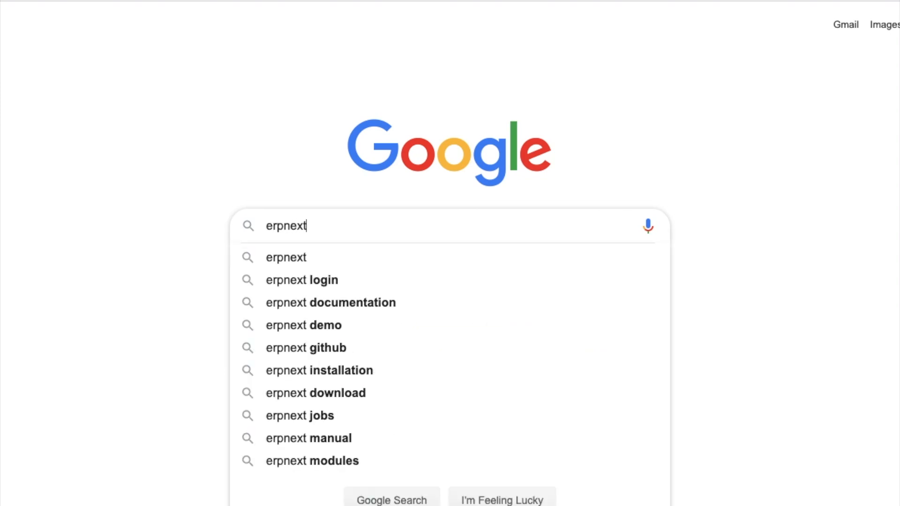
type("\" \"")
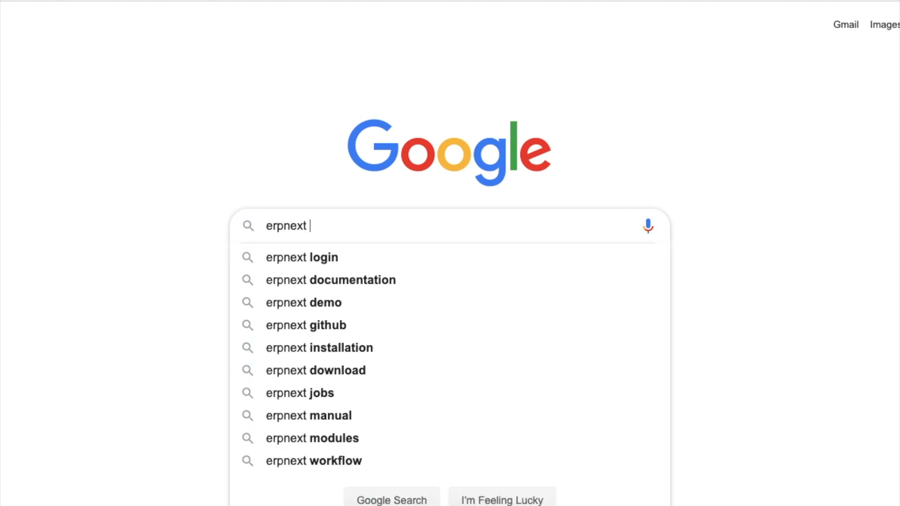
type("sales")
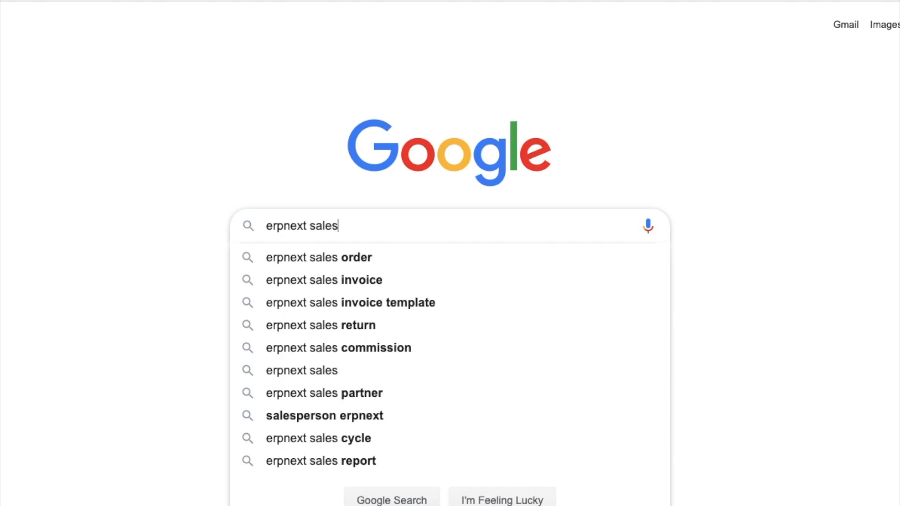
left_click(312, 257)
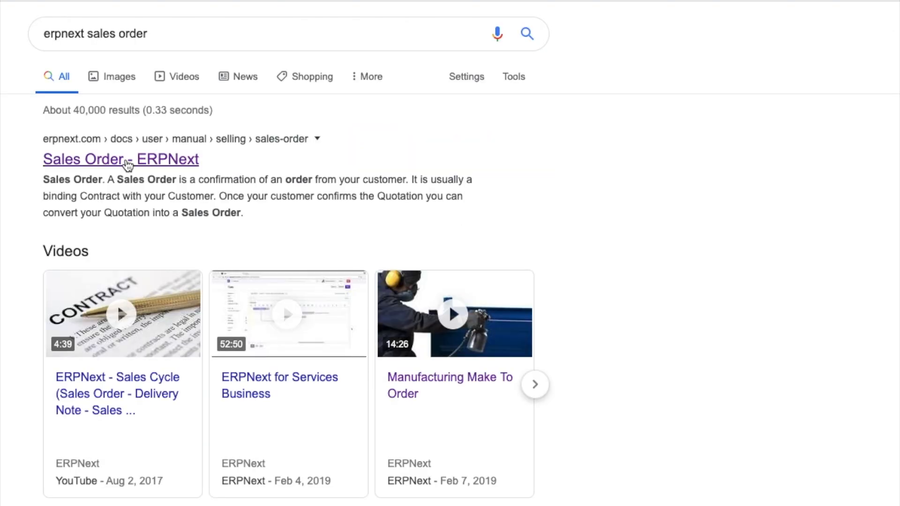
left_click(120, 160)
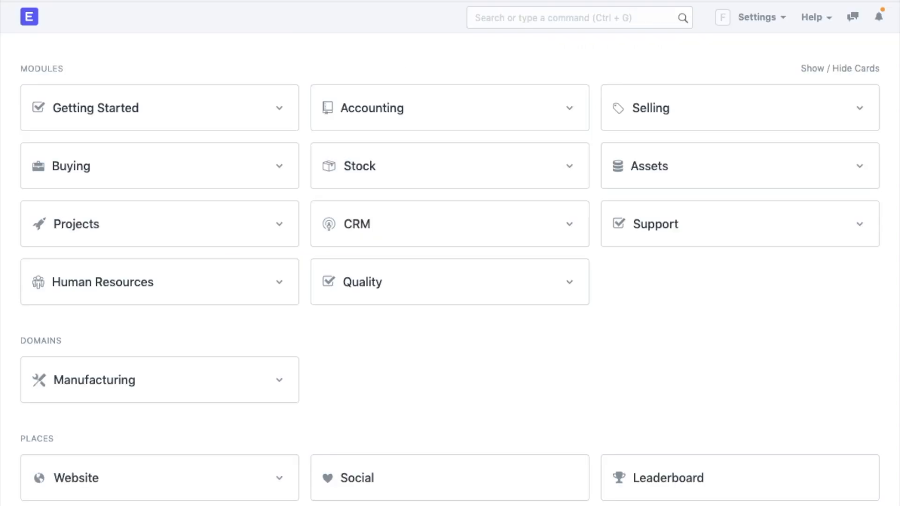
mouse_move(819, 18)
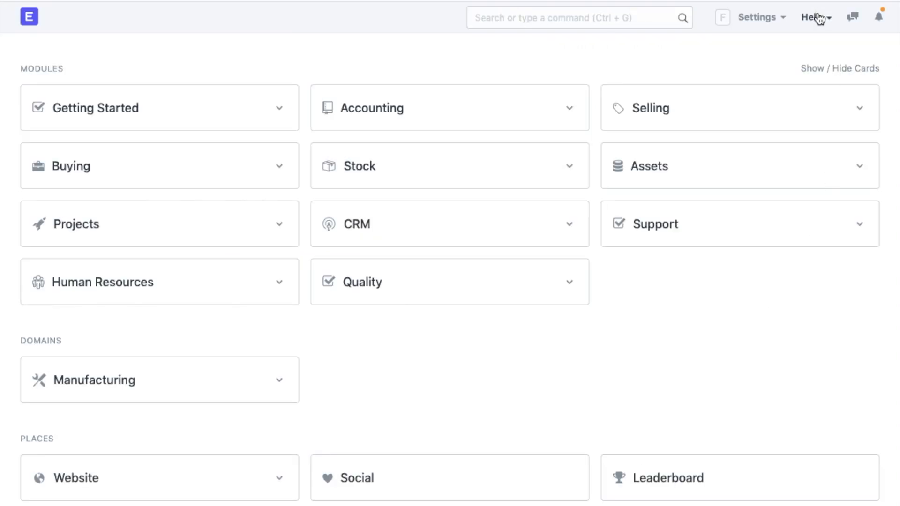
Step: Choose ERPNext Support from the Help menu to view the empty Issue list
left_click(815, 18)
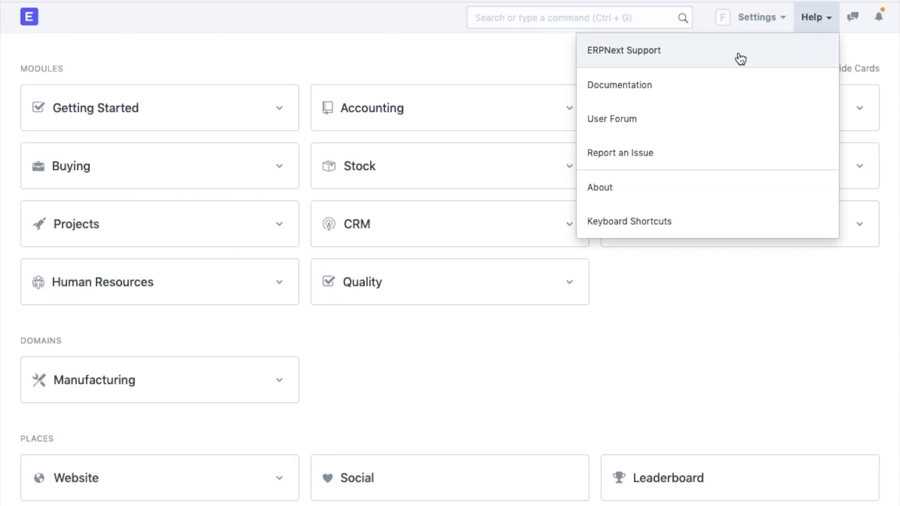
left_click(625, 50)
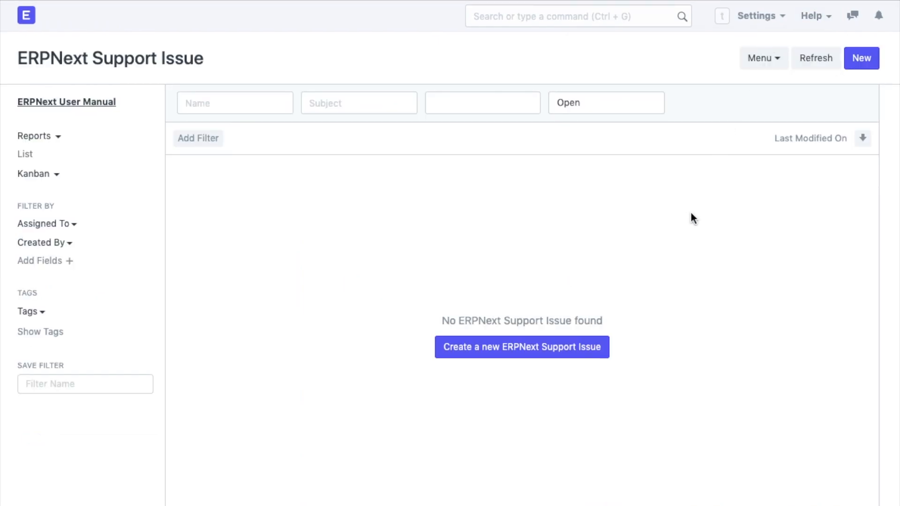